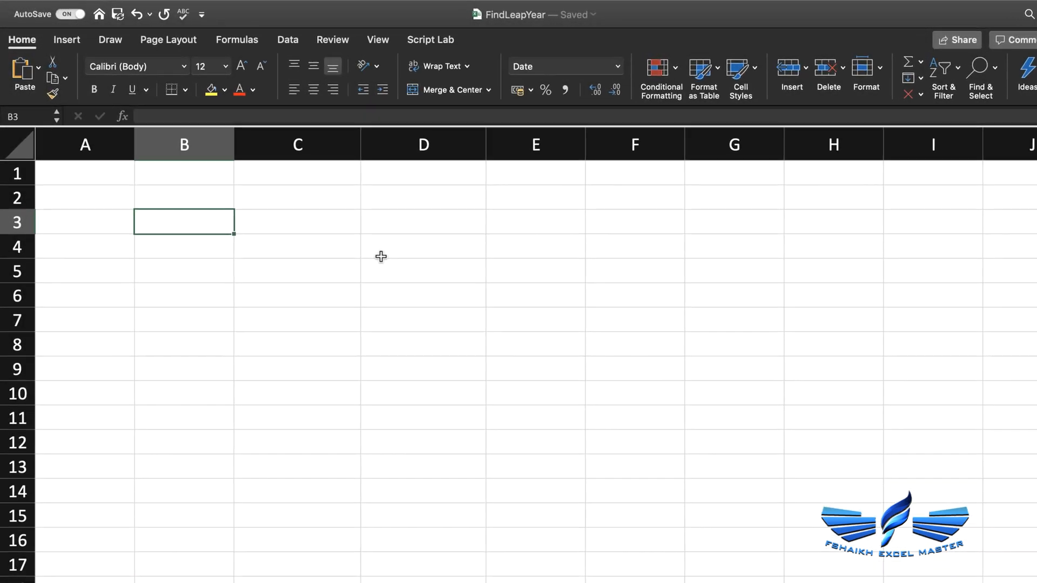
Enter 1-1-2019 in B3 and =YEAR(B3) in C3 to return 2019.
type("1")
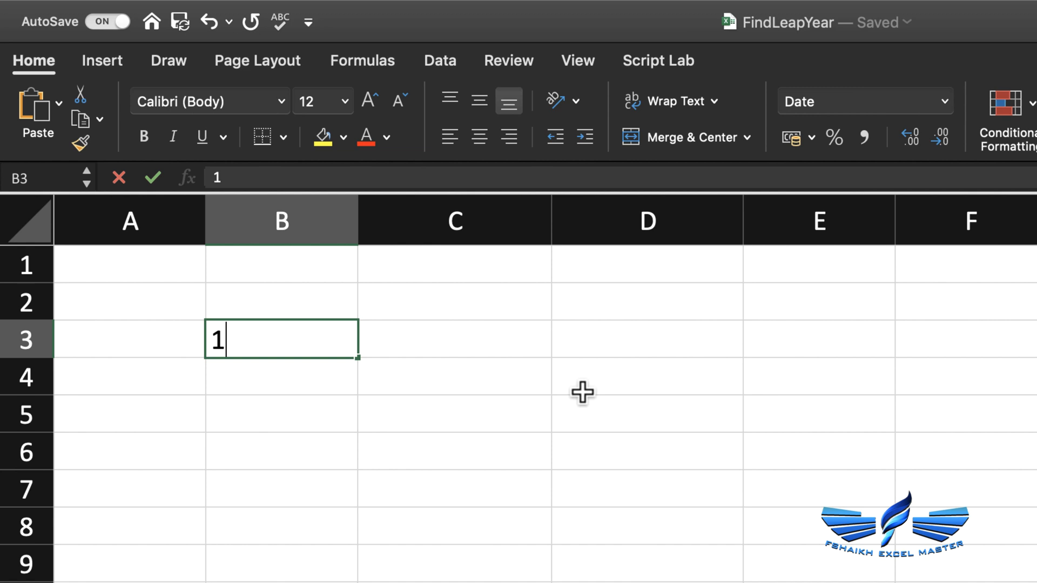
type("-1-2019")
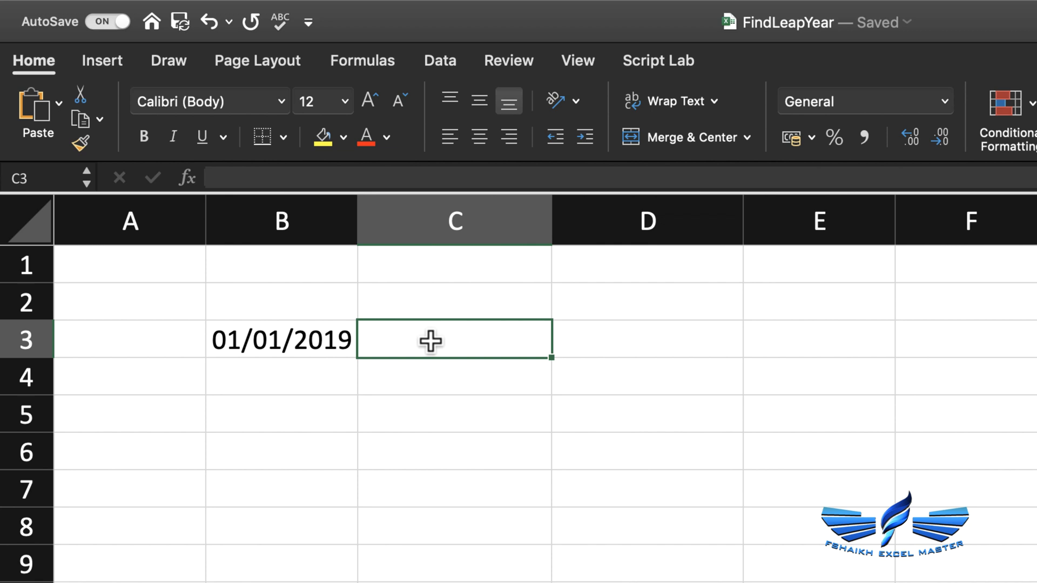
type("=")
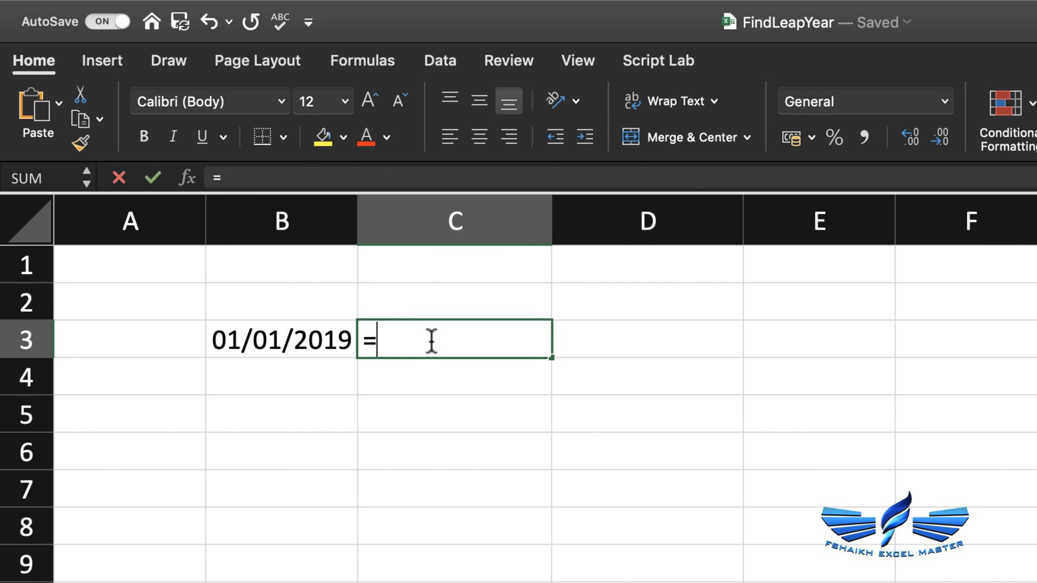
type("y")
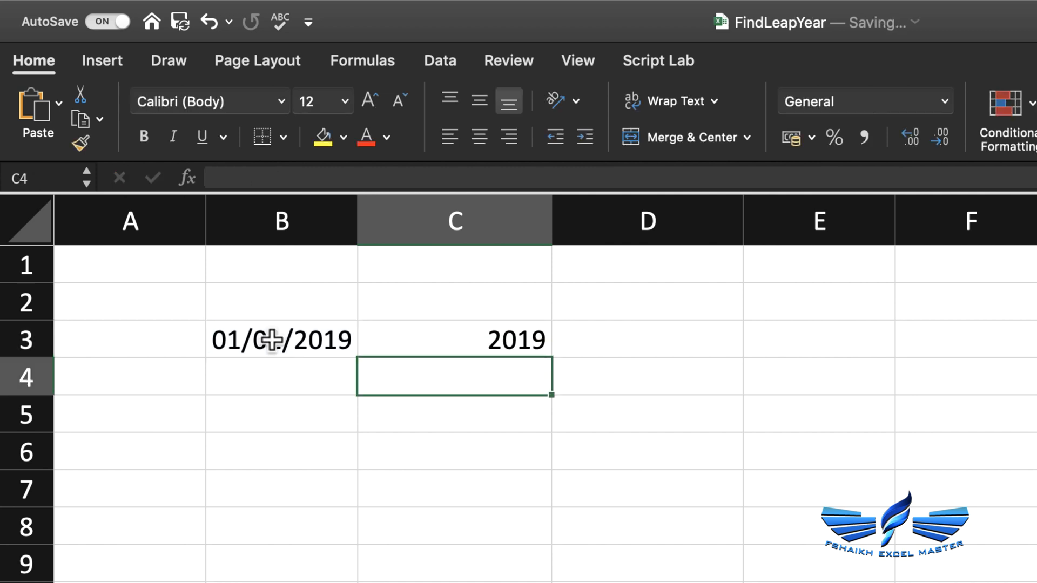
Change C3 to =DATE(YEAR(B3),2,29) to build 29 February of B3's year.
left_click(454, 339)
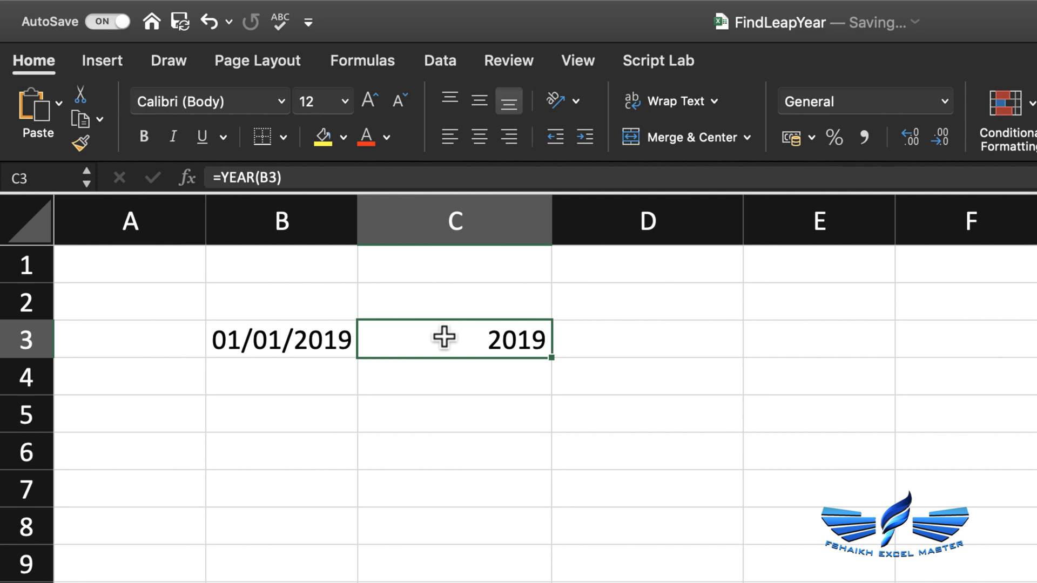
double_click(455, 339)
type("DATE(")
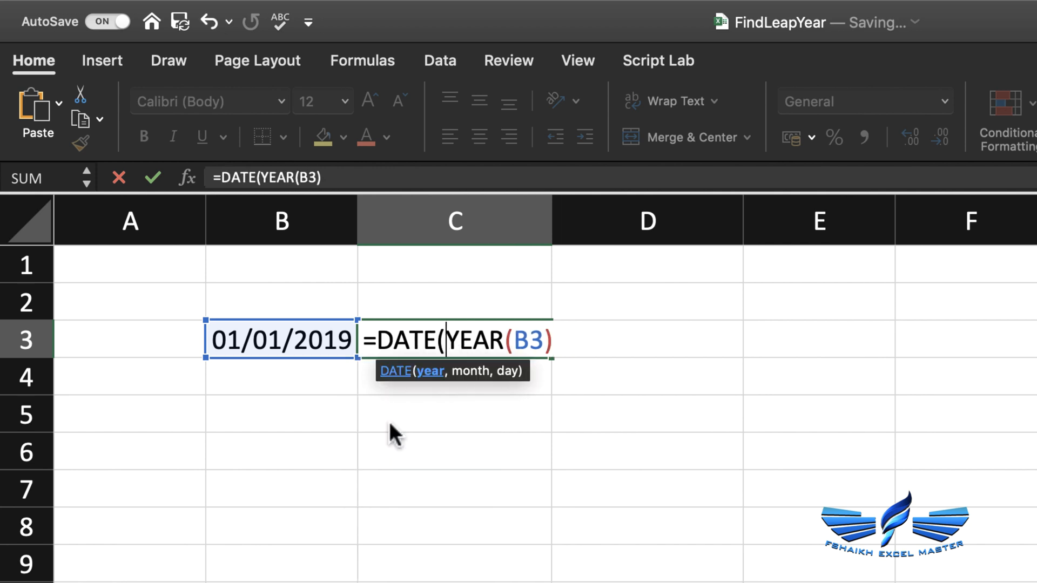
type(",")
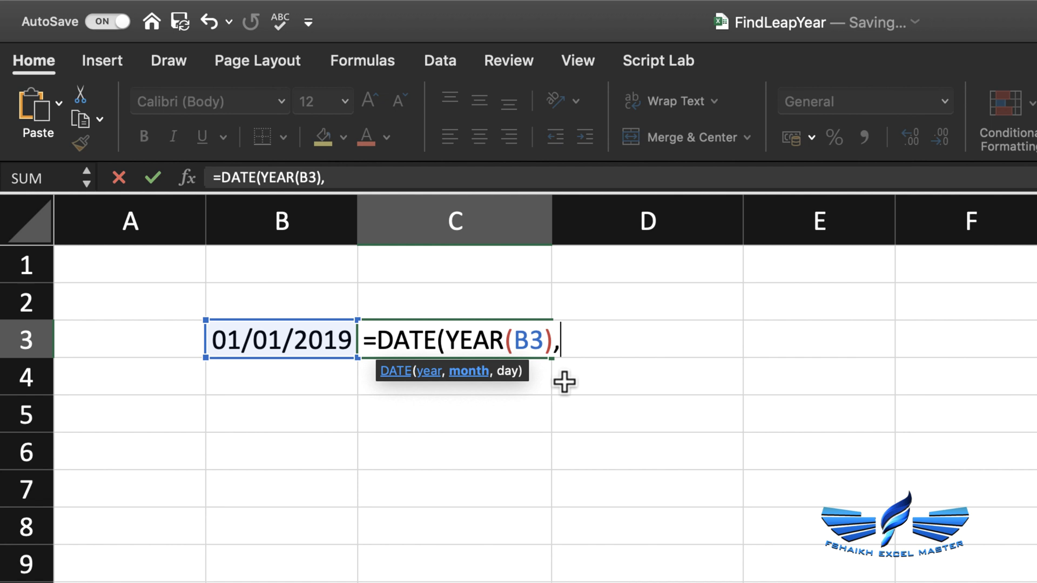
type("2,")
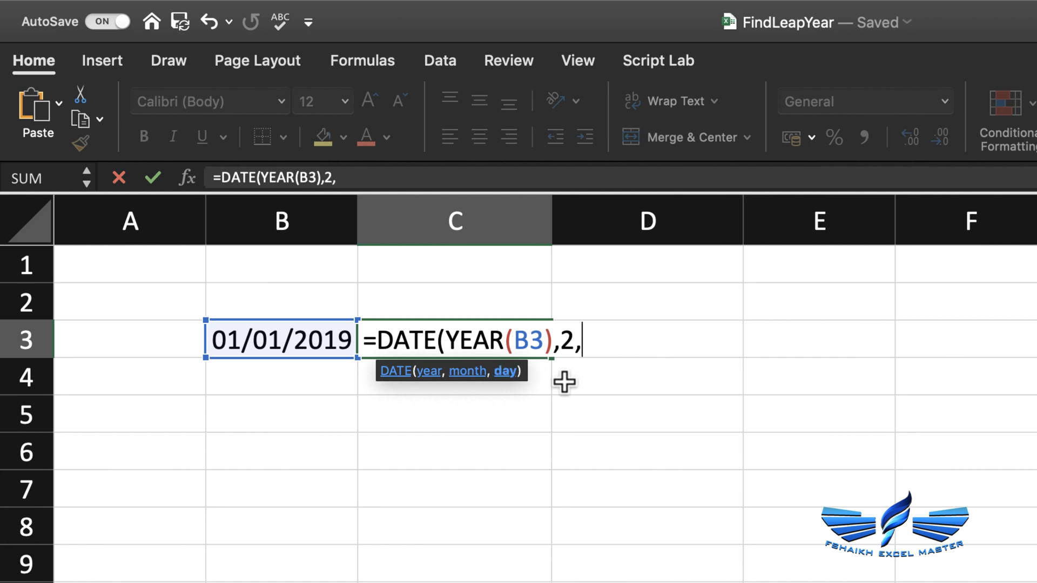
type("29")
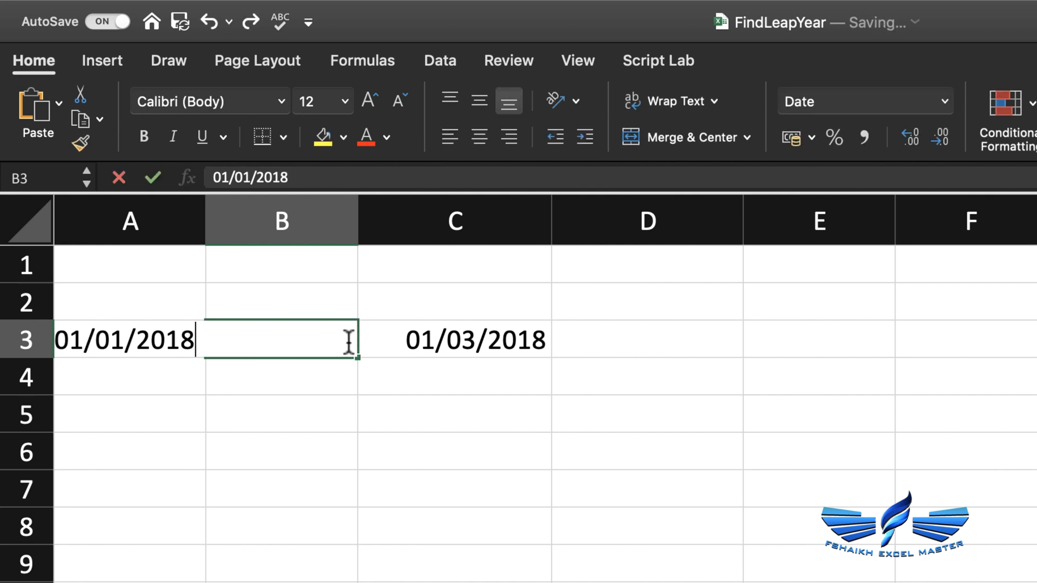
Set B3 to 01/01/2020 so C3 returns the leap day 29/02/2020.
type("01/01/2020")
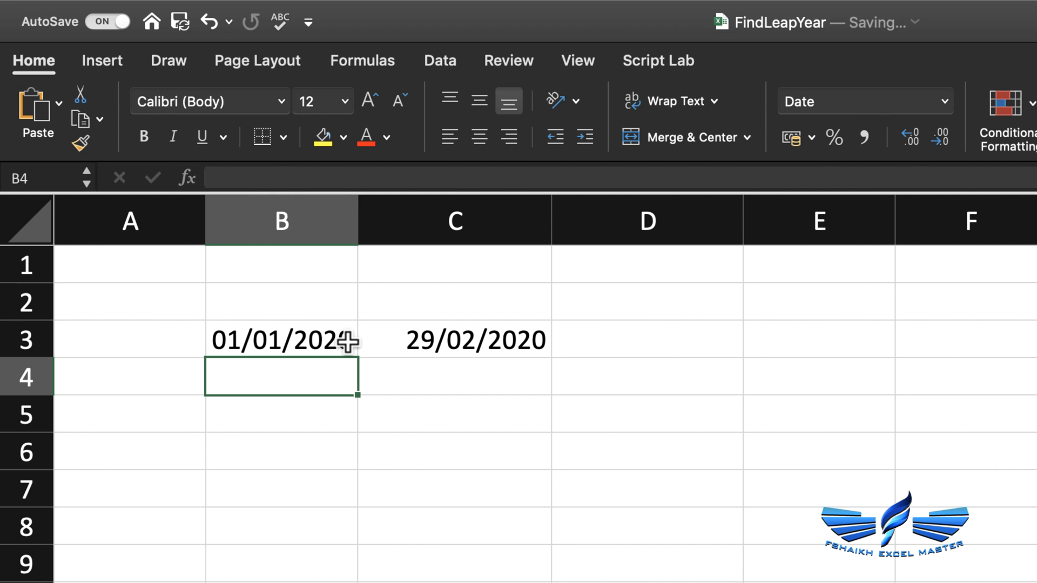
left_click(454, 340)
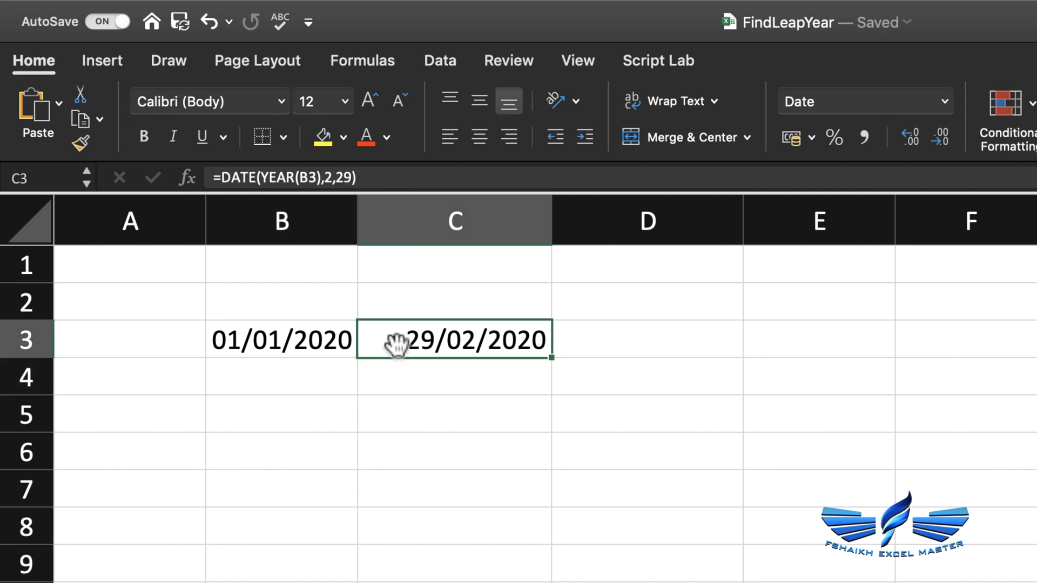
Wrap C3's DATE formula in MONTH( ) and format it as General, giving 3 for 2019.
double_click(455, 340)
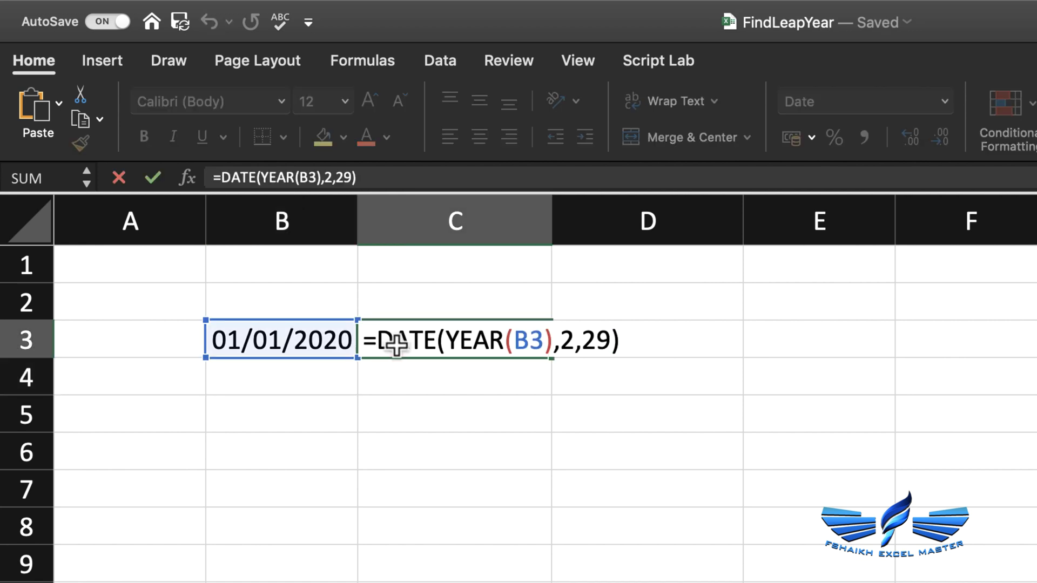
type("MONTH(")
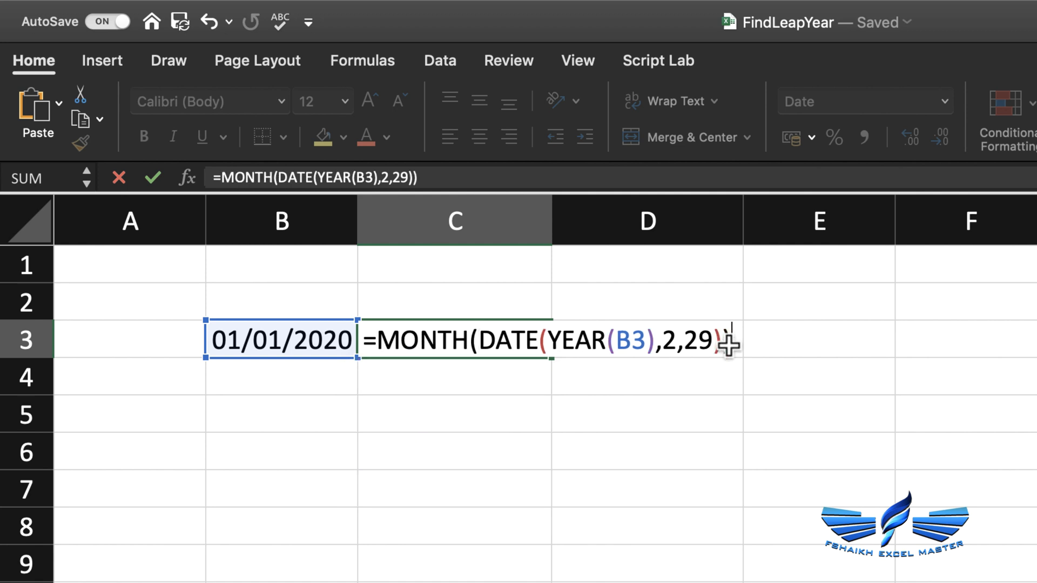
key("Enter")
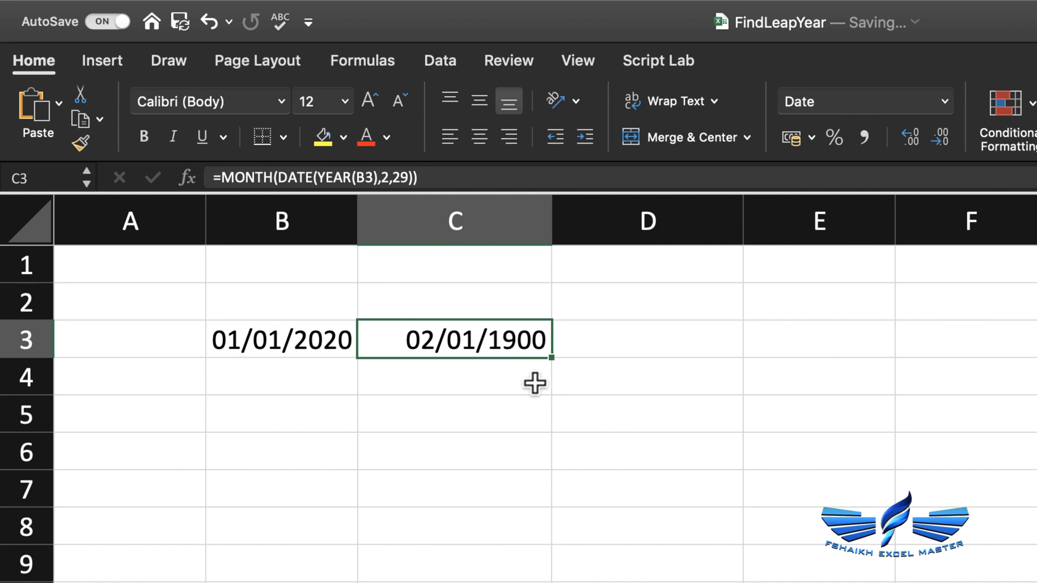
left_click(943, 101)
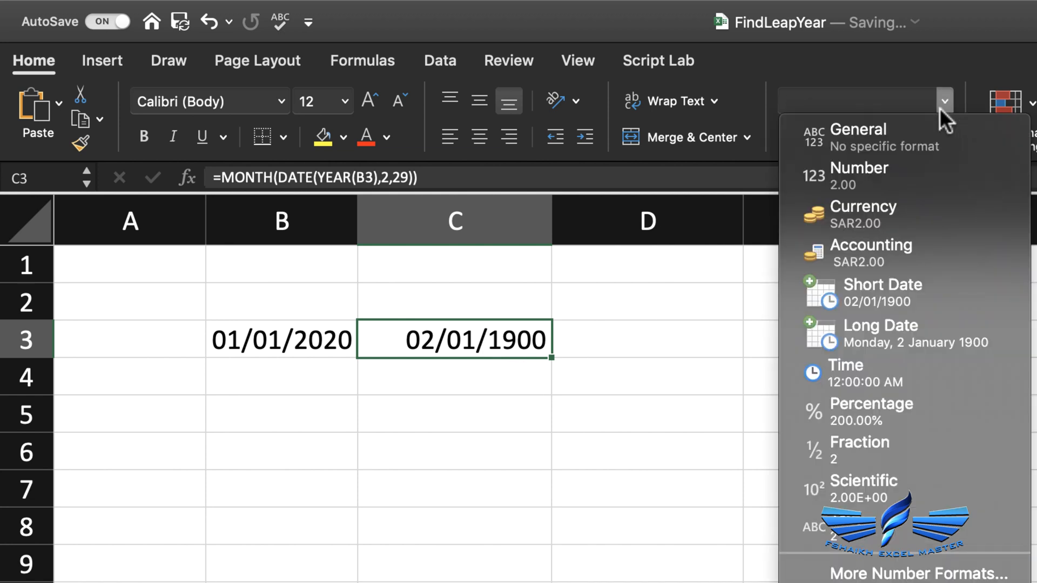
left_click(858, 138)
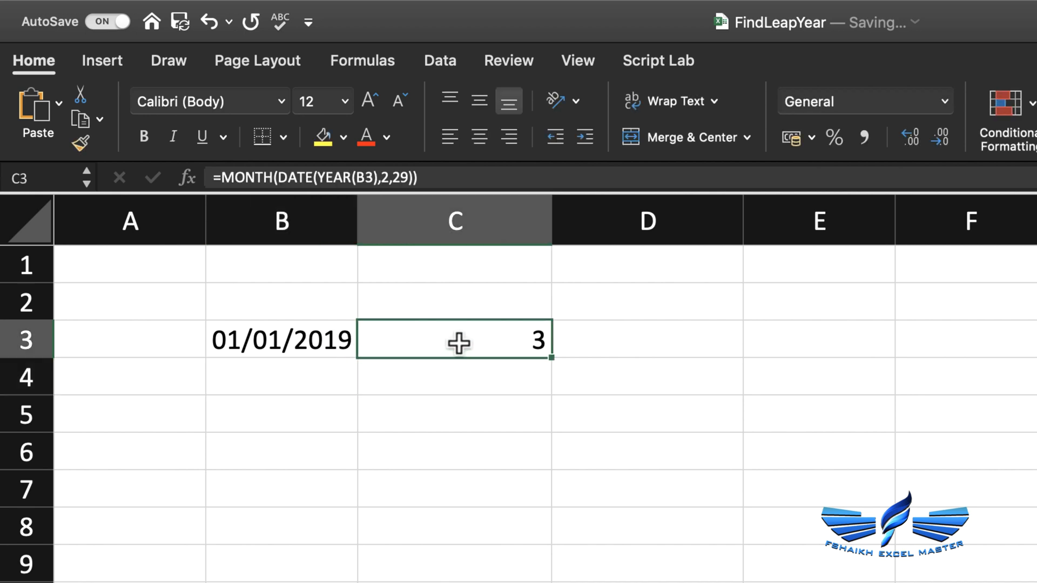
Append =2 to C3's MONTH formula so it returns TRUE when 29 February exists.
double_click(454, 340)
type("=2")
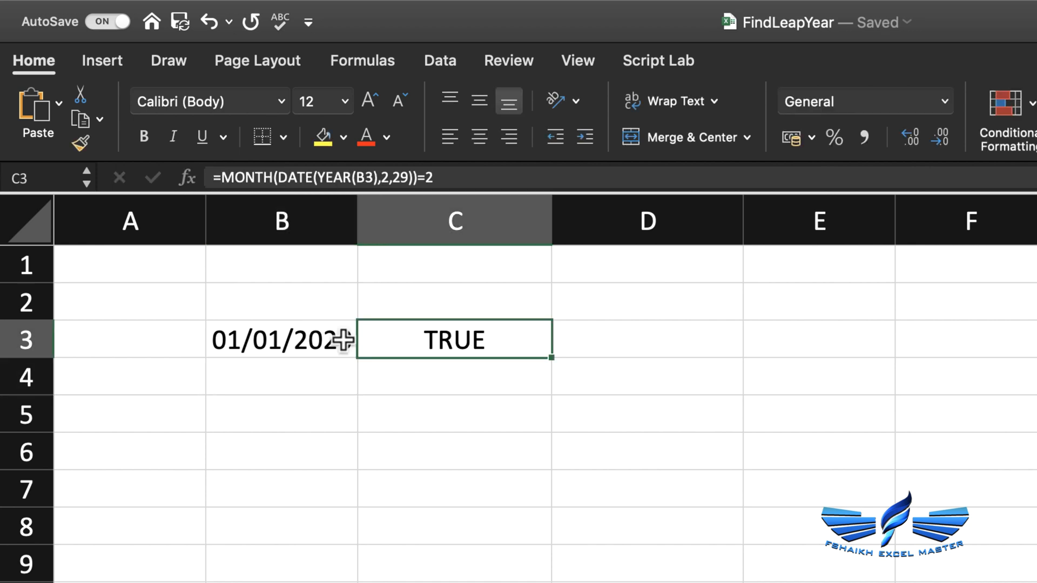
Wrap C3's check in IF(...,"Leap Year","Not A Leap Year"), returning Leap Year for 2020.
double_click(454, 340)
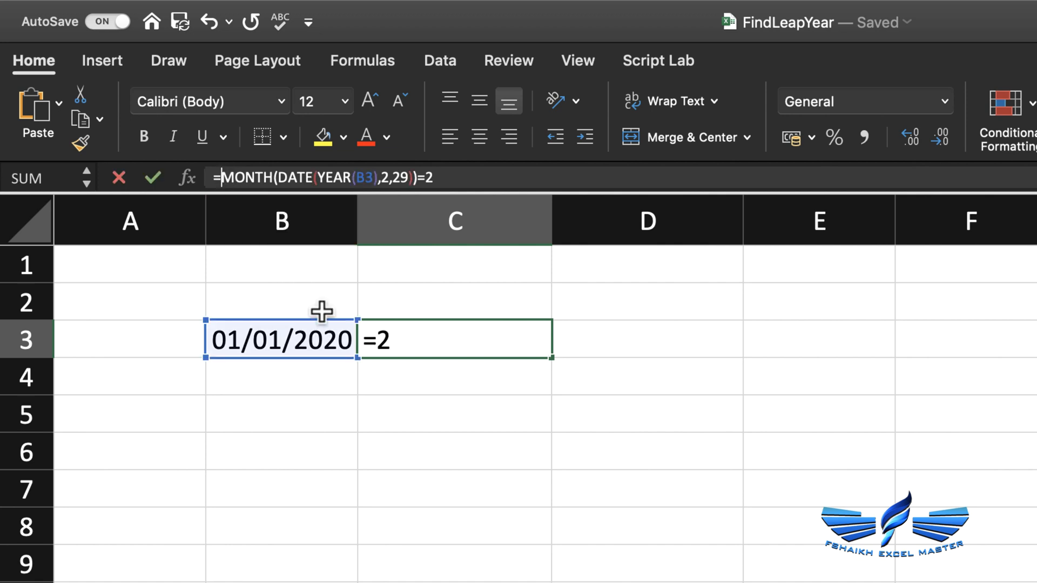
type("IF(")
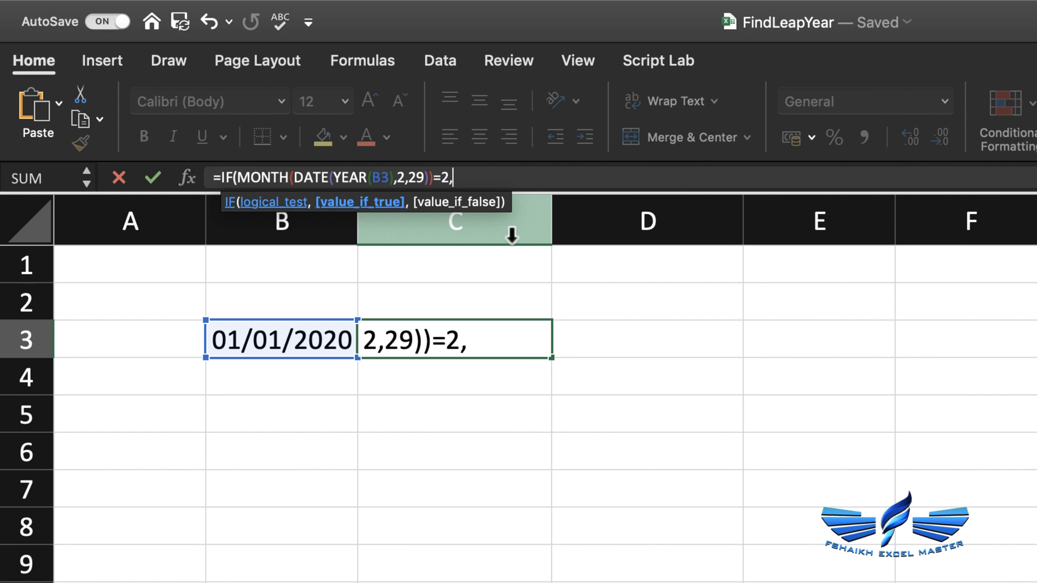
type("\"Leap Yea")
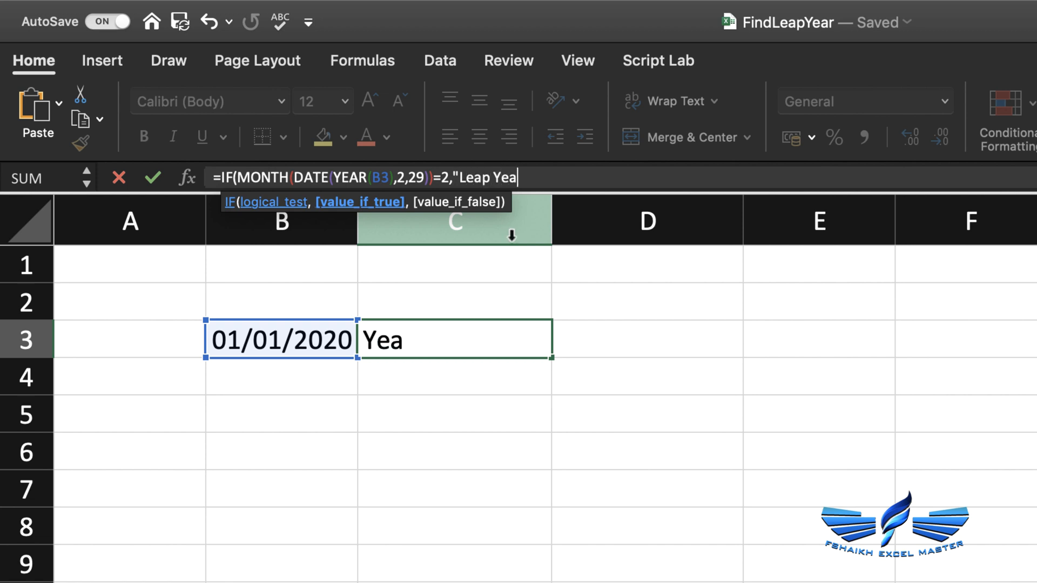
type("r\",")
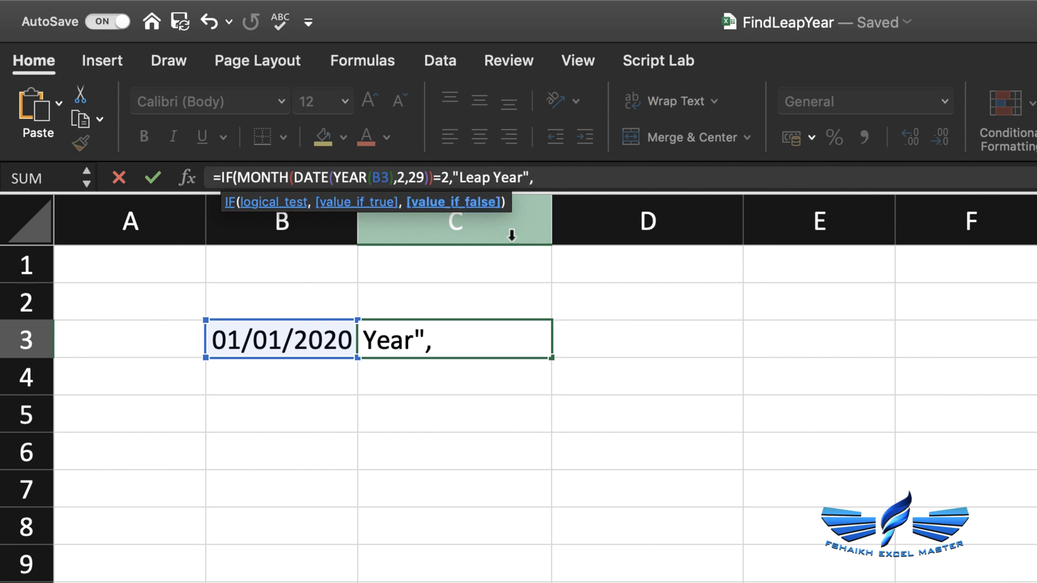
type("\"N")
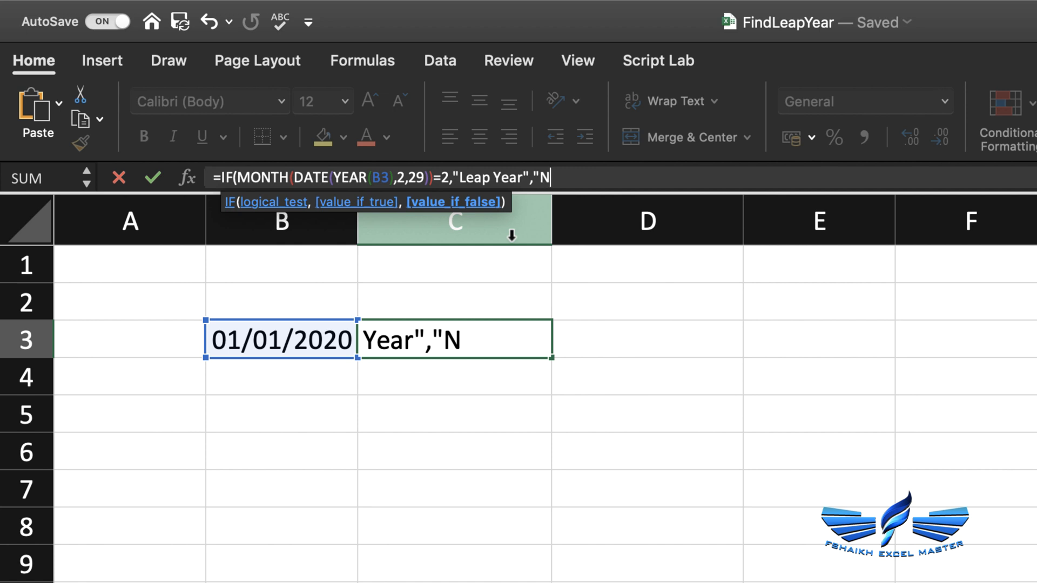
type("ot A Leap Year\")")
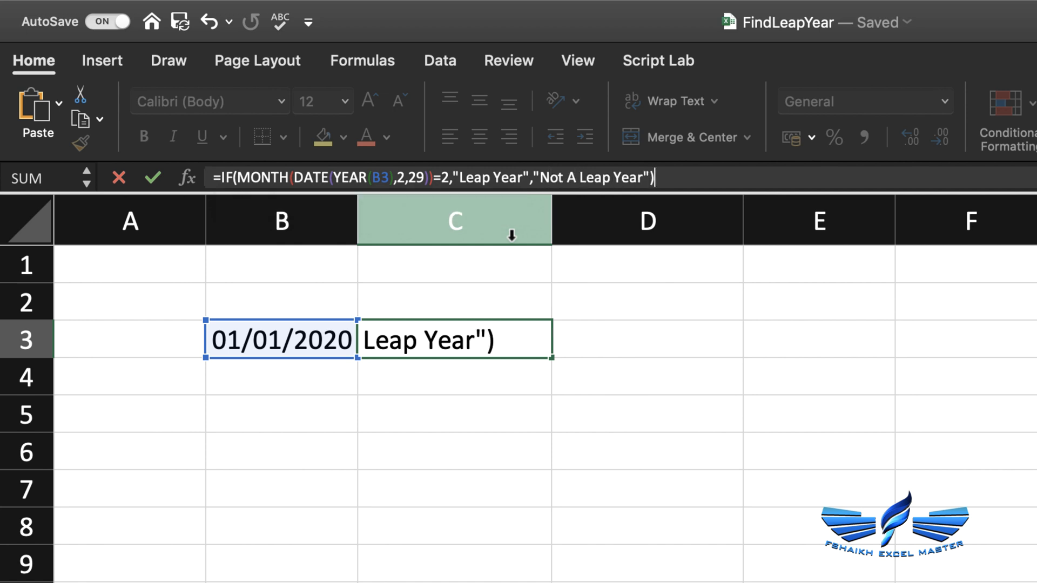
mouse_move(515, 242)
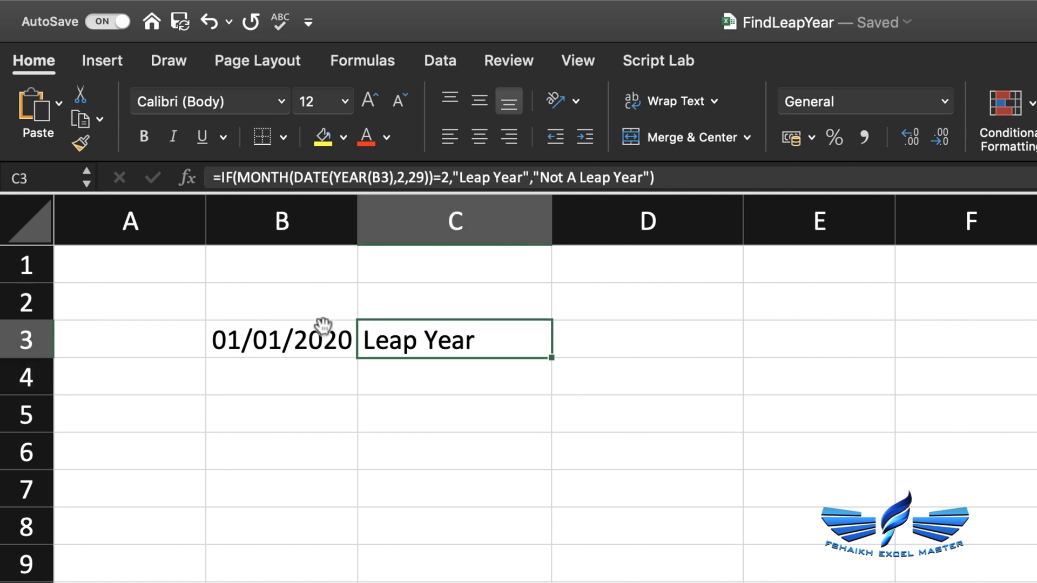
double_click(281, 340)
type("1")
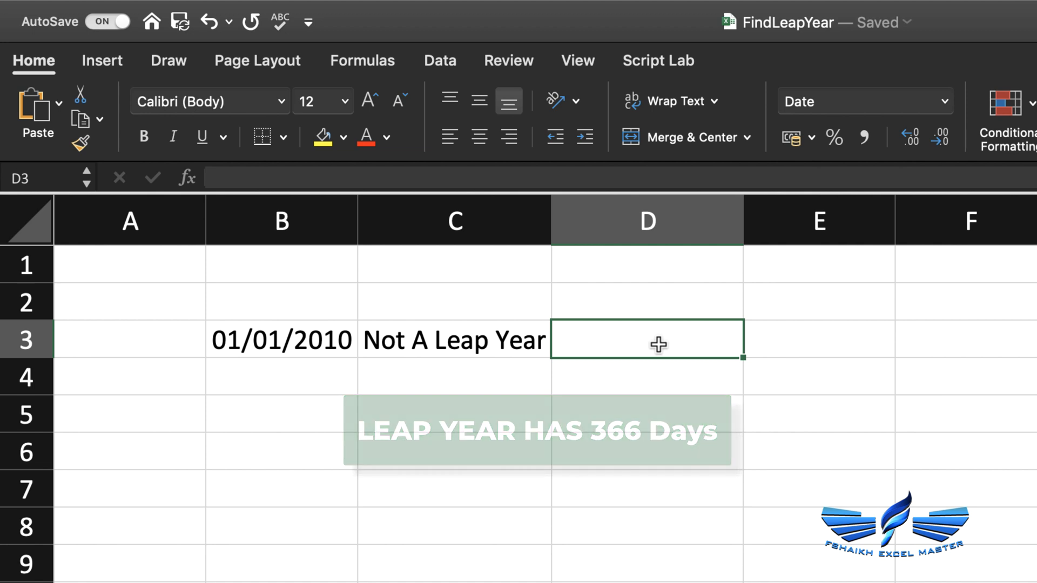
Edit B3's date to test 2010, which C3 reports as Not A Leap Year.
double_click(280, 340)
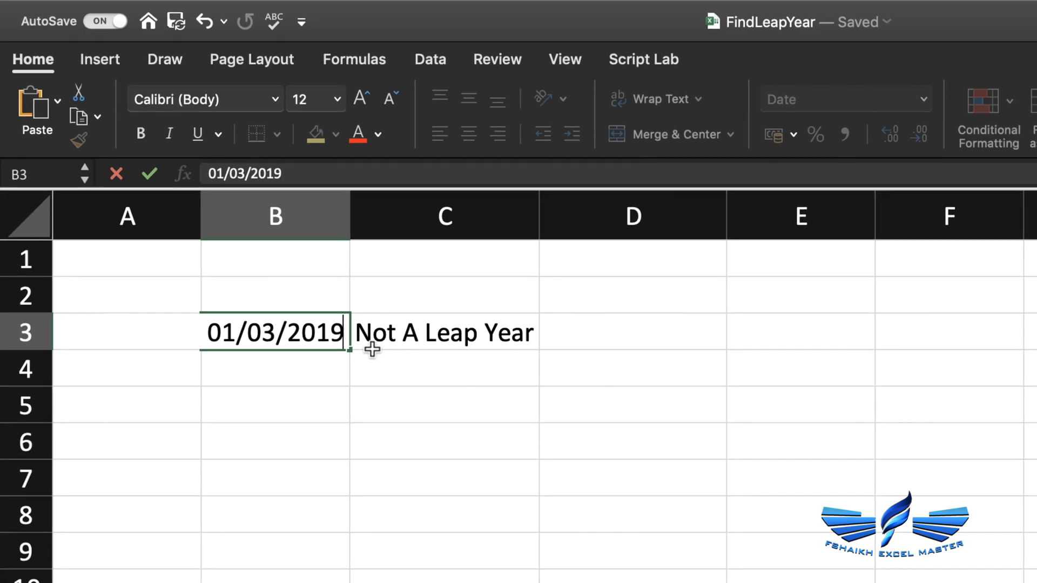
Enter =DATE(YEAR(B3)+1,1,1) in D3, returning 01/01/2020 for the 2019 date.
type("=da")
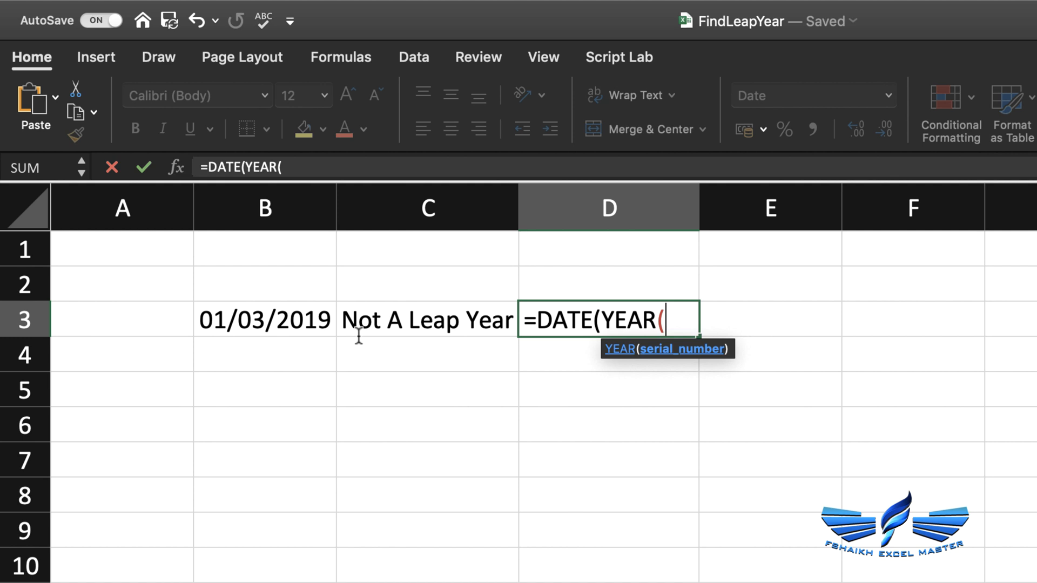
left_click(264, 319)
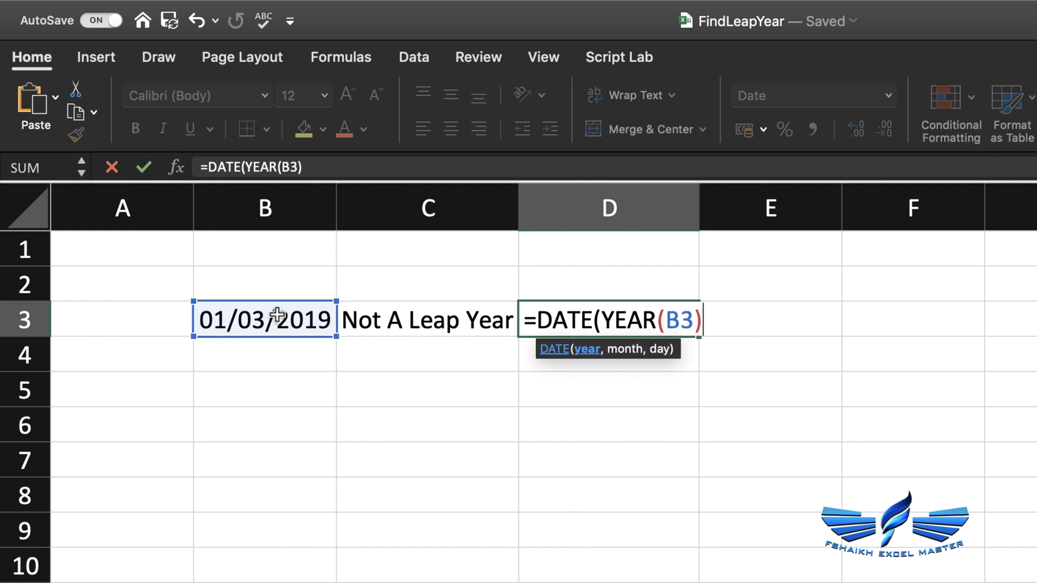
type("+1")
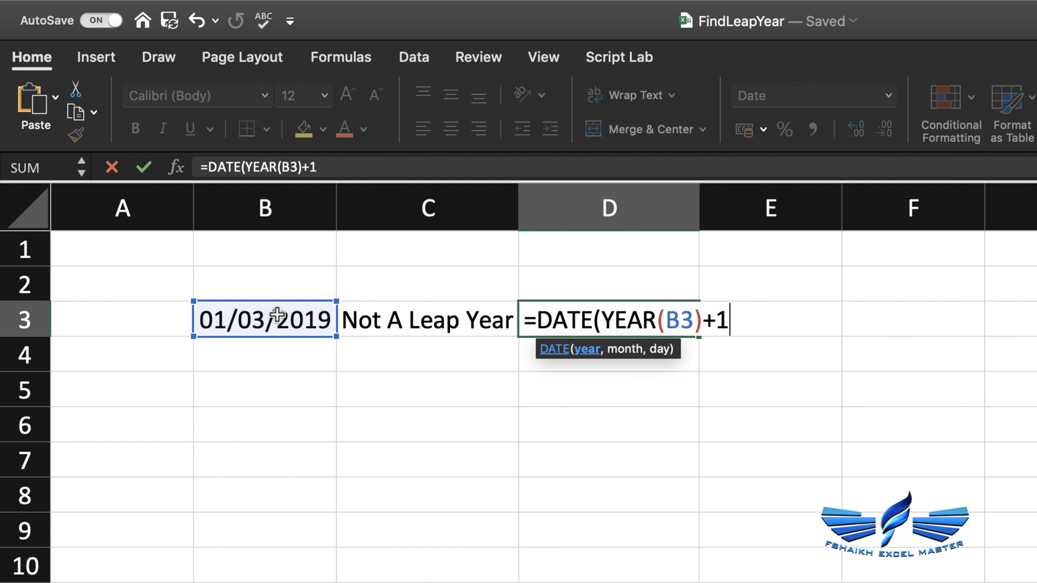
type(",1,")
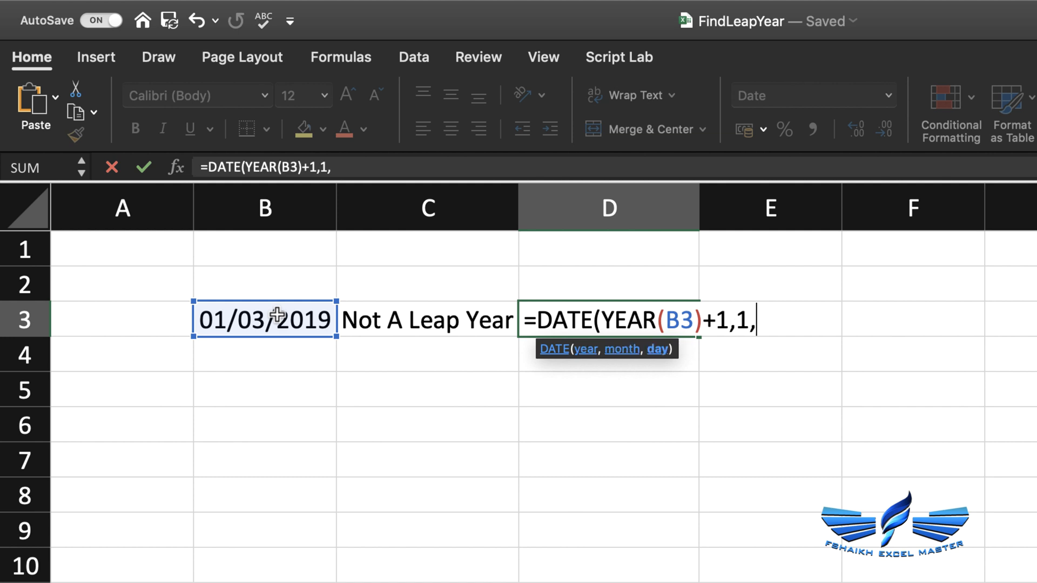
type("1)")
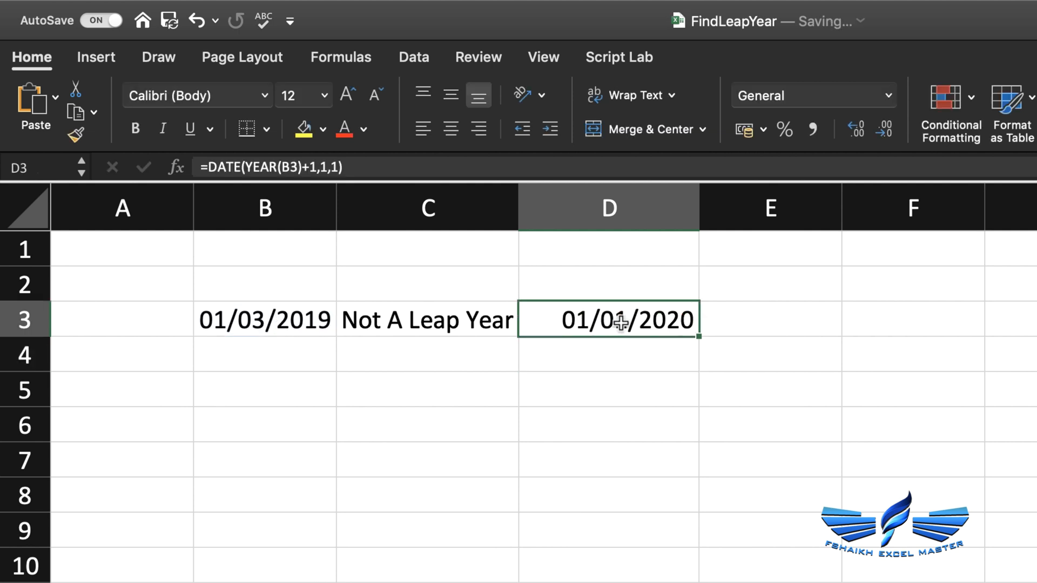
left_click(769, 320)
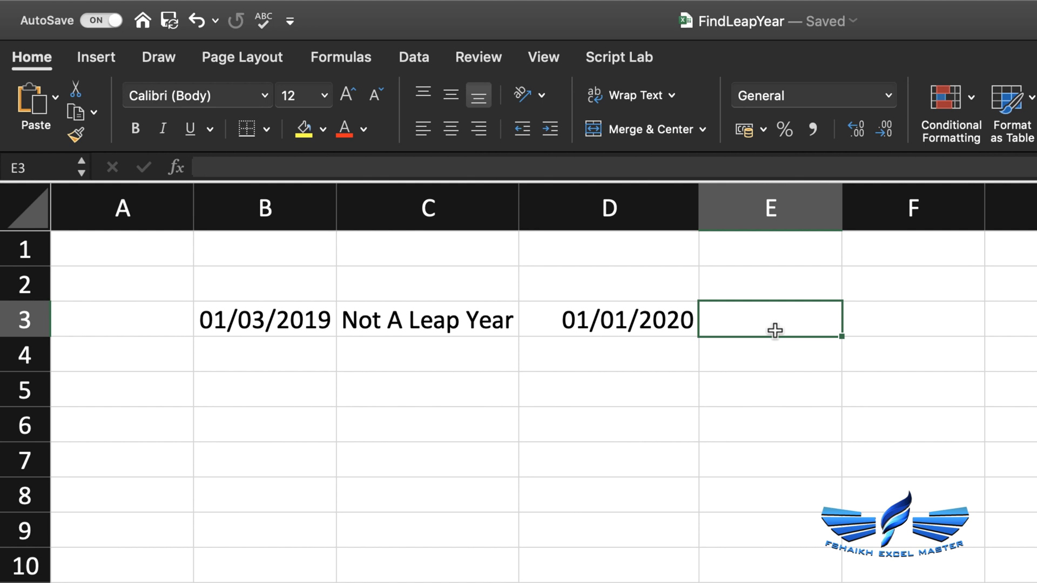
Enter =DATE(YEAR(B3),1,1) in E3 and =D3-E3 in F3, giving 365 days.
type("=dat")
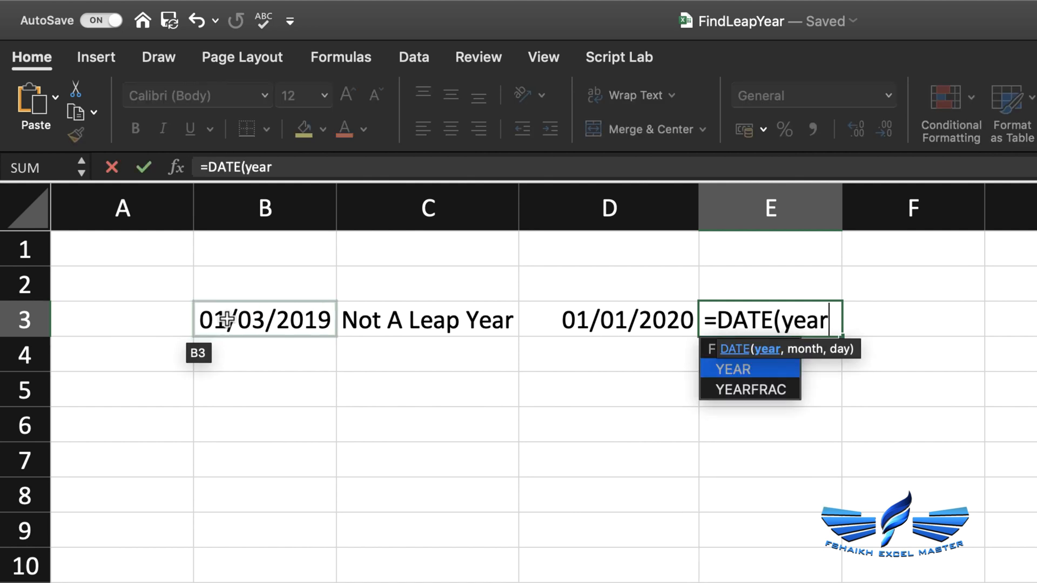
left_click(264, 320)
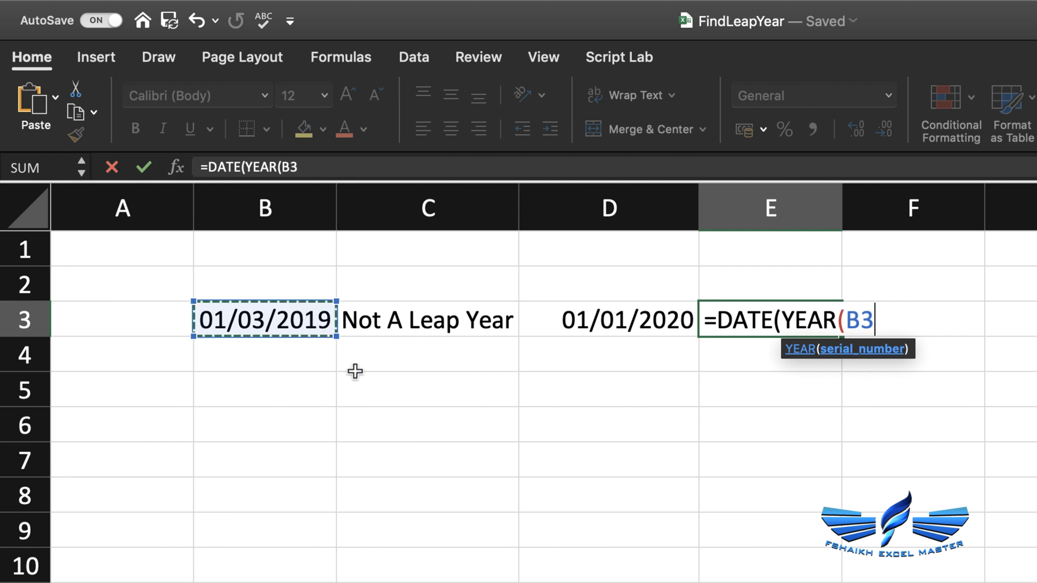
type("),1")
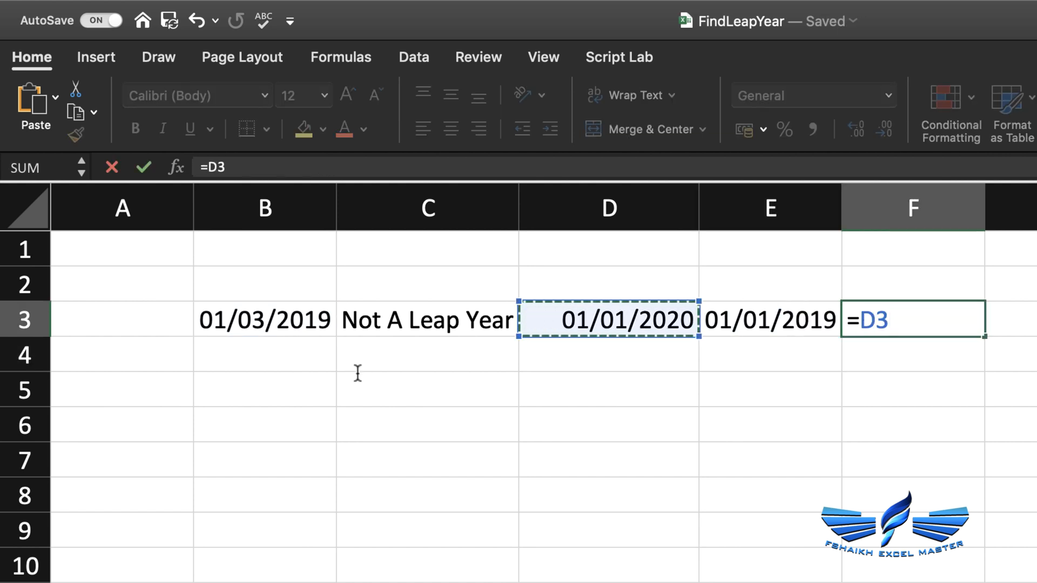
left_click(769, 319)
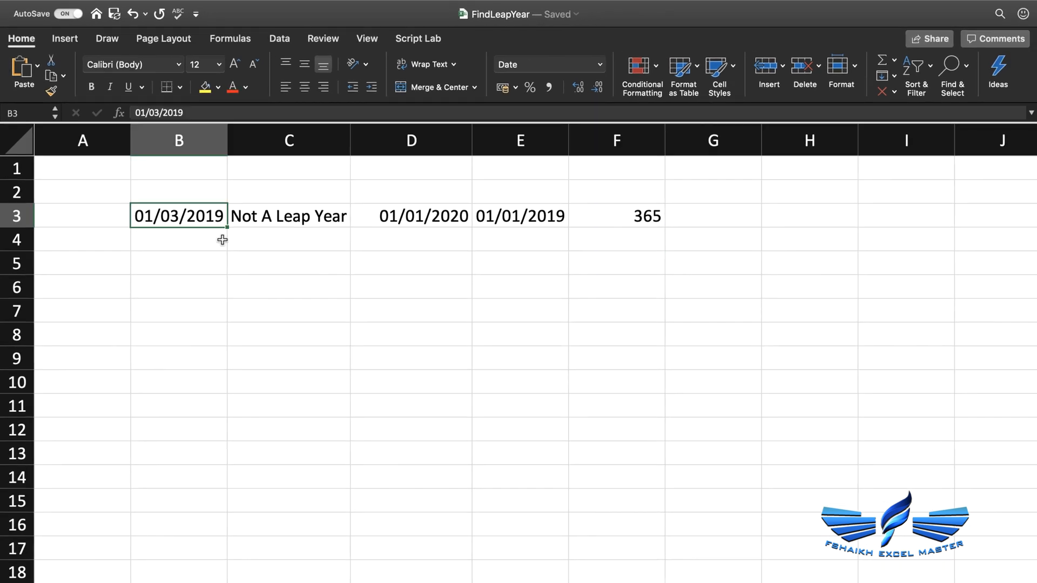
type("27-7")
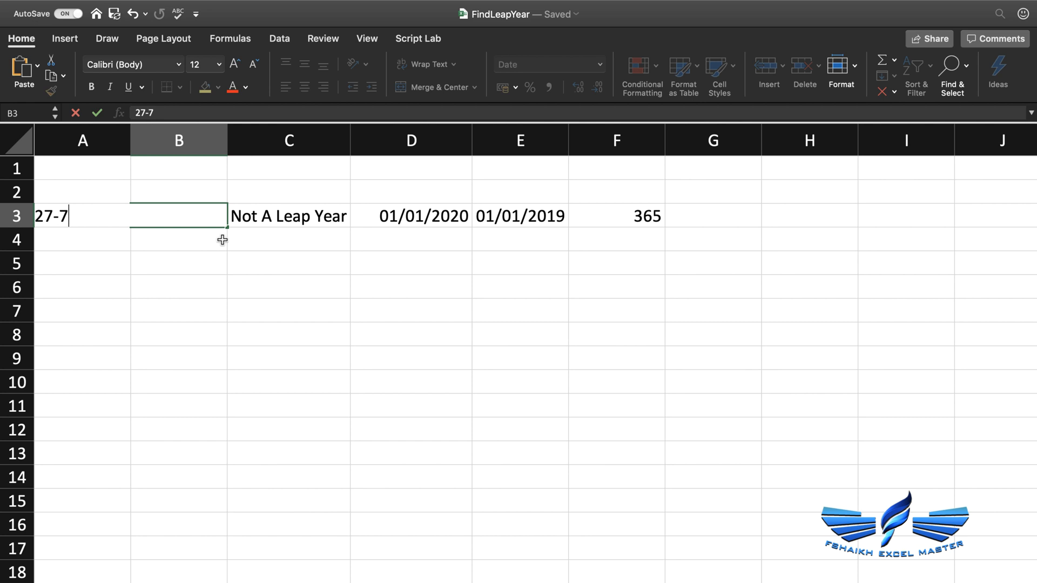
type("-2020")
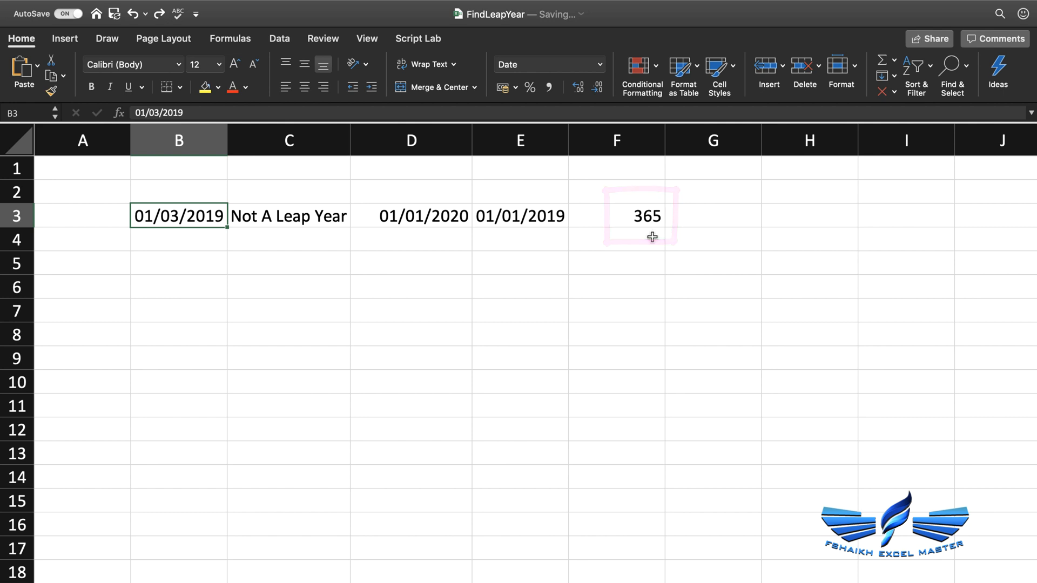
left_click(411, 216)
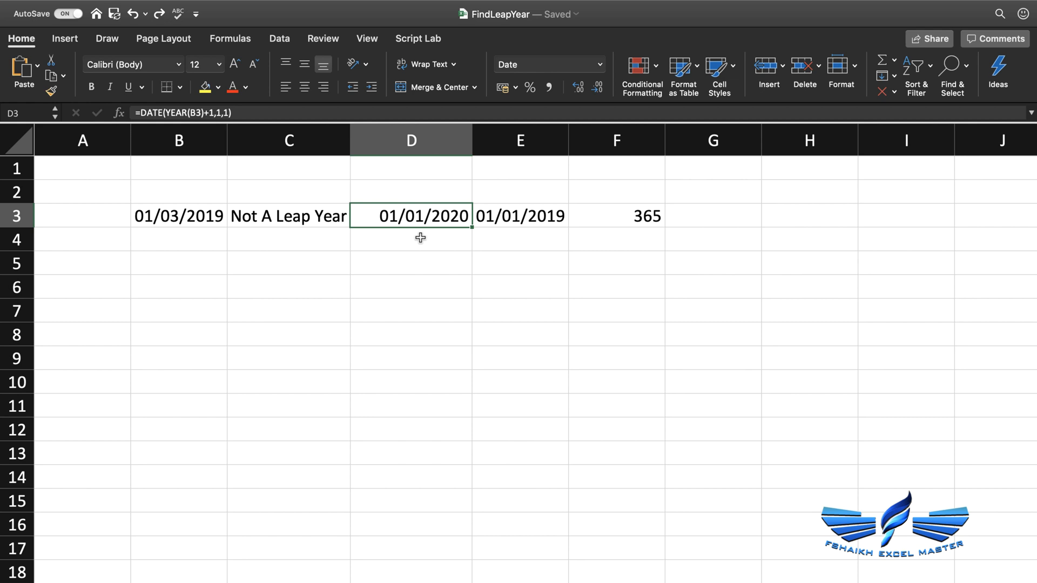
left_click(520, 216)
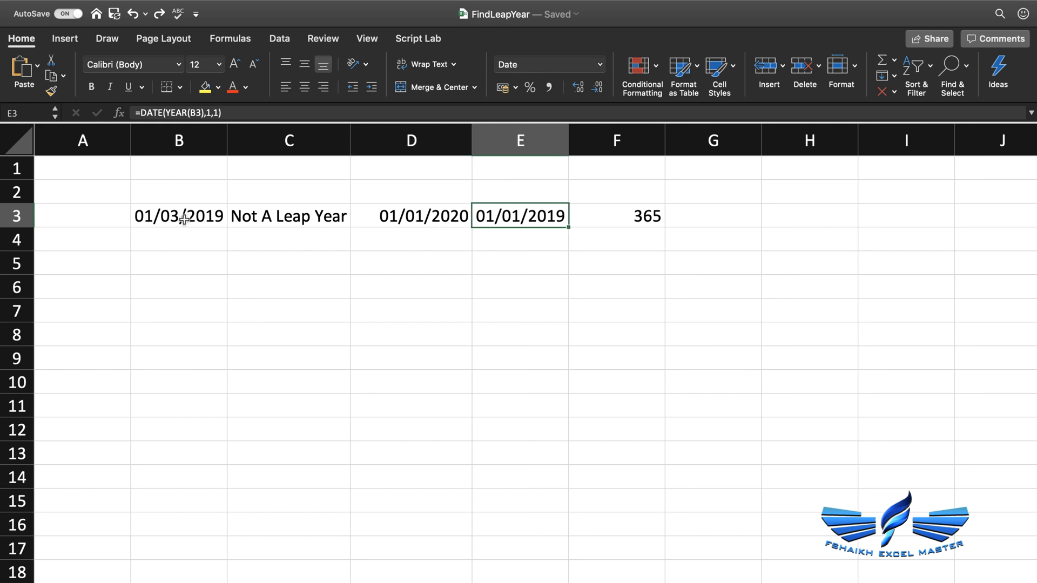
left_click(179, 215)
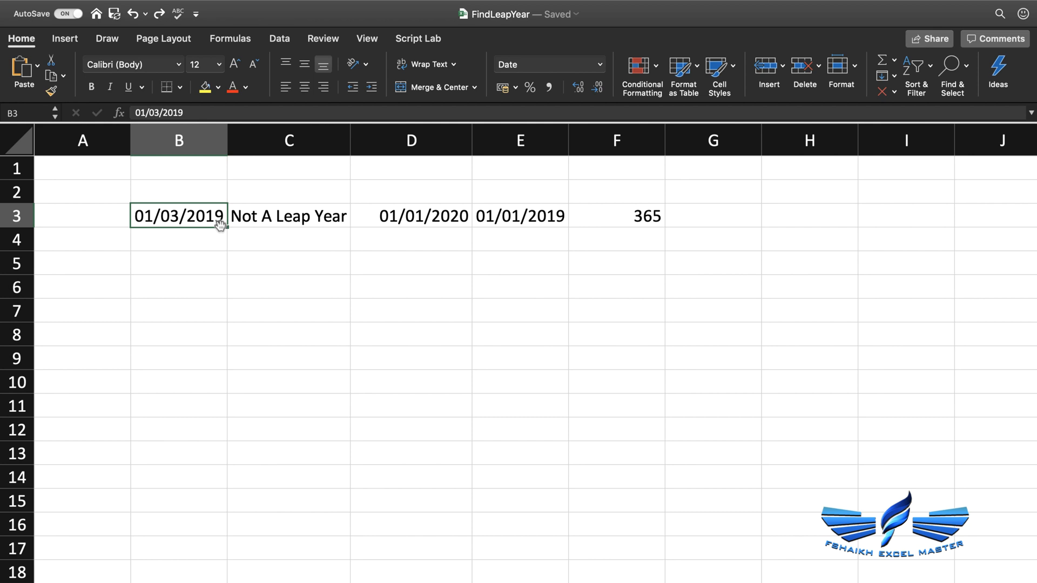
mouse_move(580, 227)
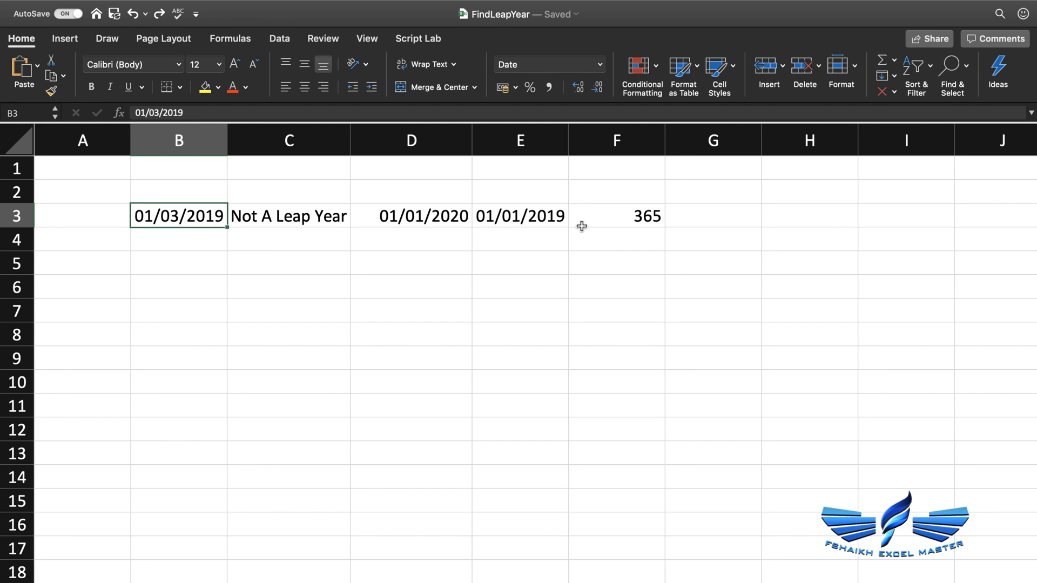
Combine D3 as =DATE(YEAR(B3)+1,1,1)-DATE(YEAR(B3),1,1) formatted General, showing 365.
type("=DATE(YEAR(B3),1,1)")
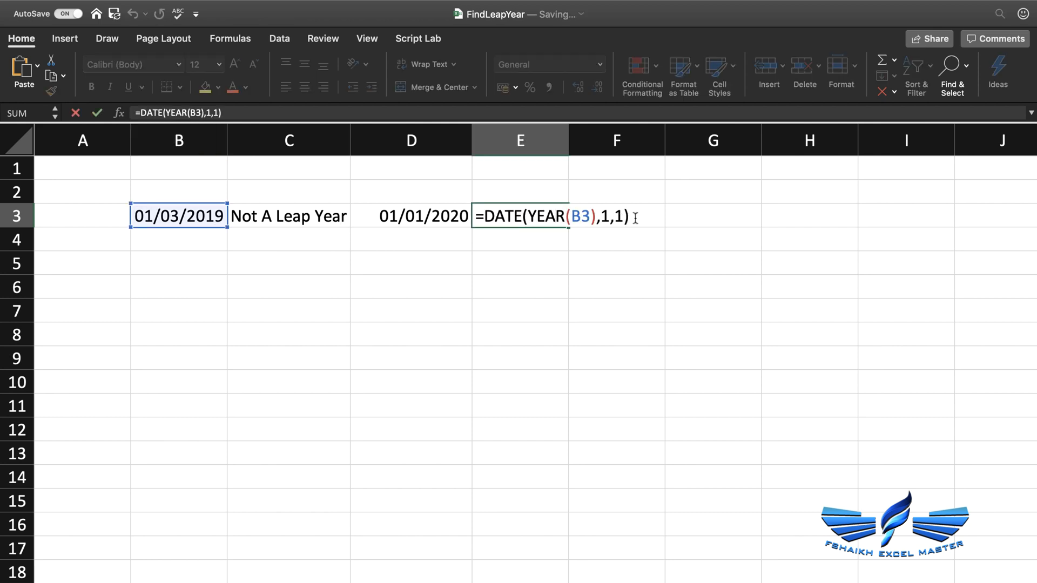
key("Escape")
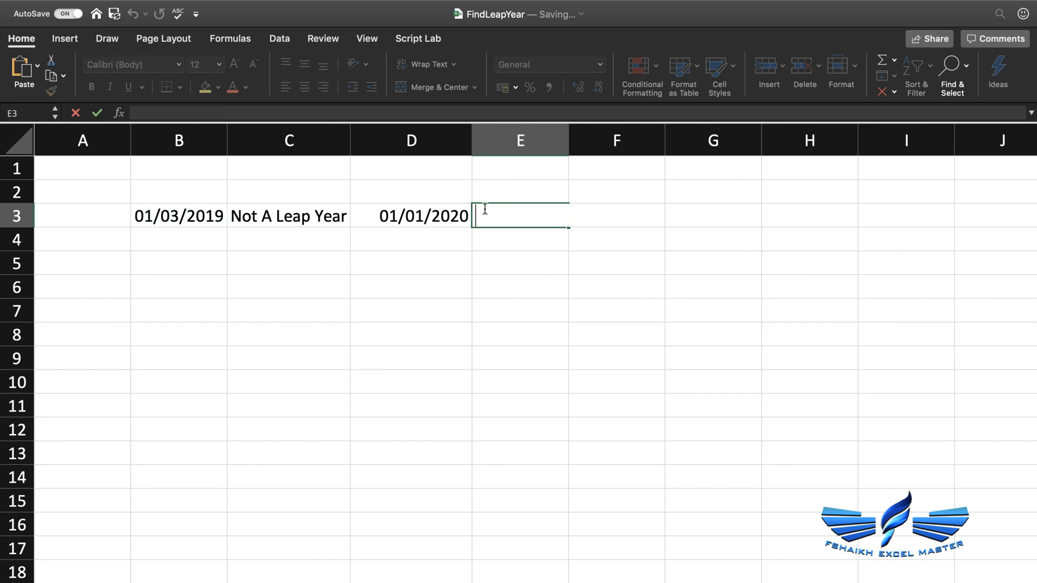
type("=DATE(YEAR(B3)+1,1,1)")
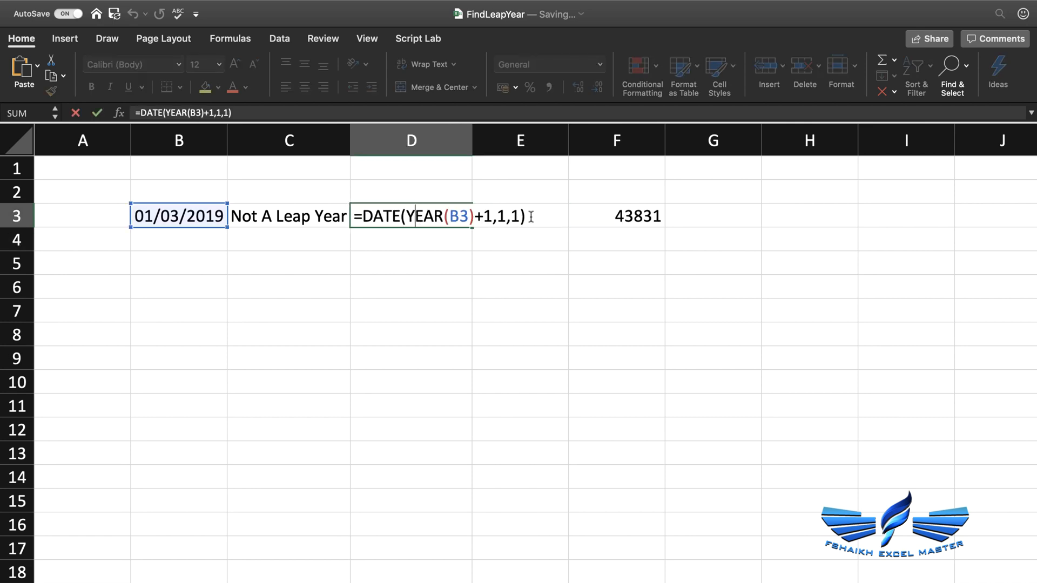
type("-")
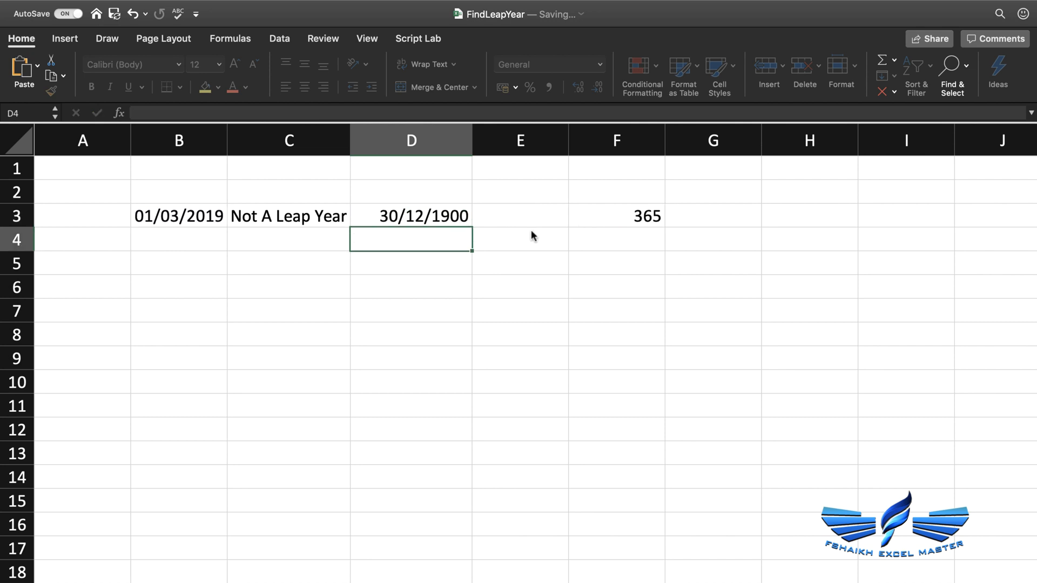
left_click(411, 215)
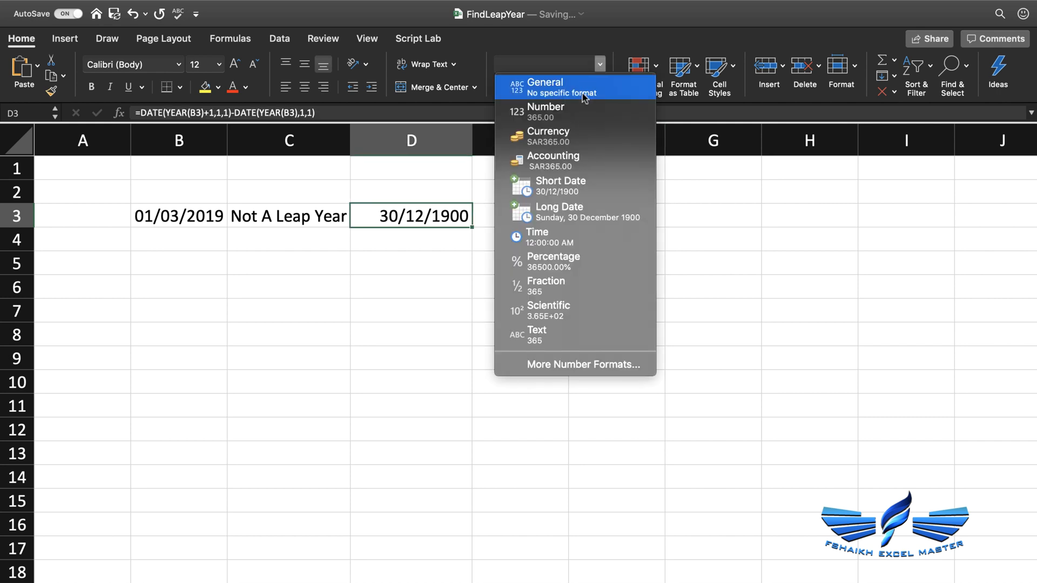
left_click(545, 82)
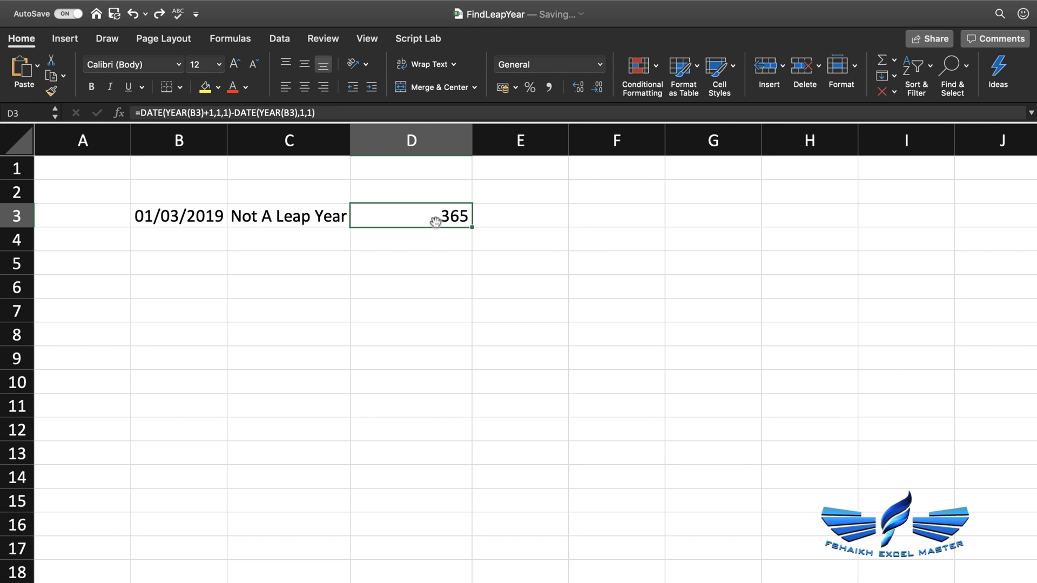
Append <=365 to D3's date-difference formula so it returns TRUE for 2019, then reopen it.
double_click(410, 216)
type("(")
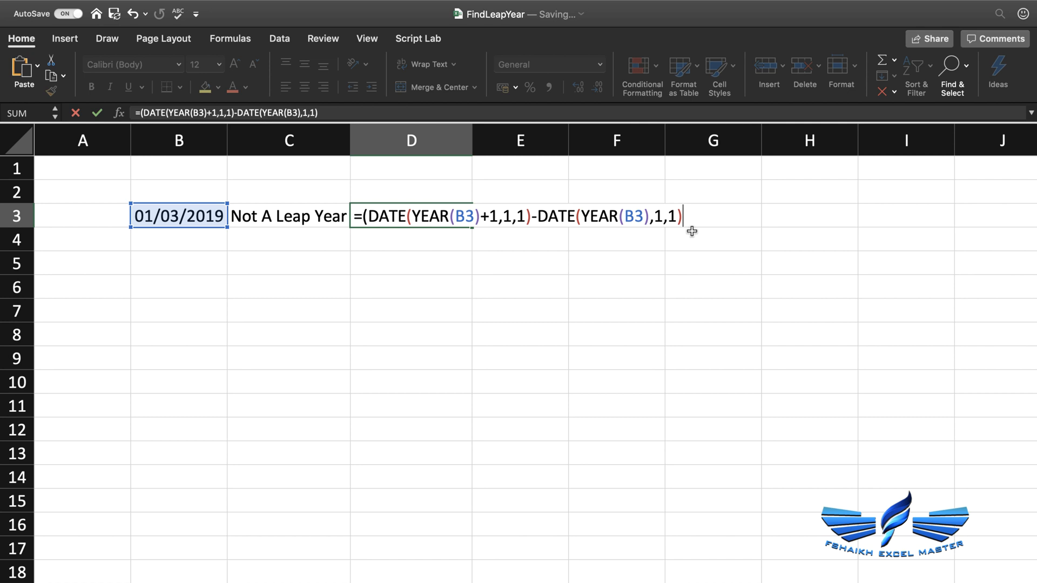
type("<")
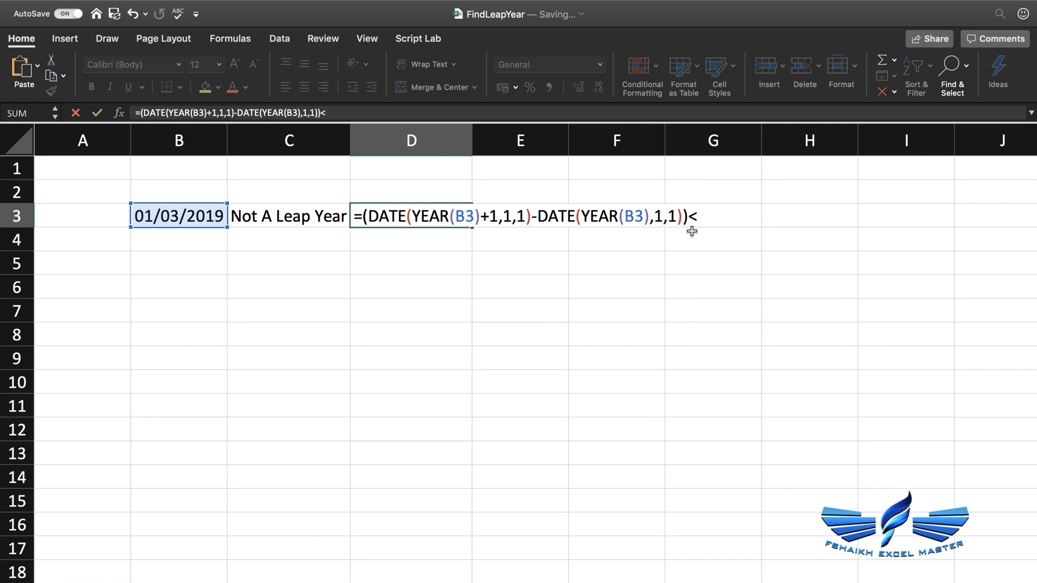
type("=365")
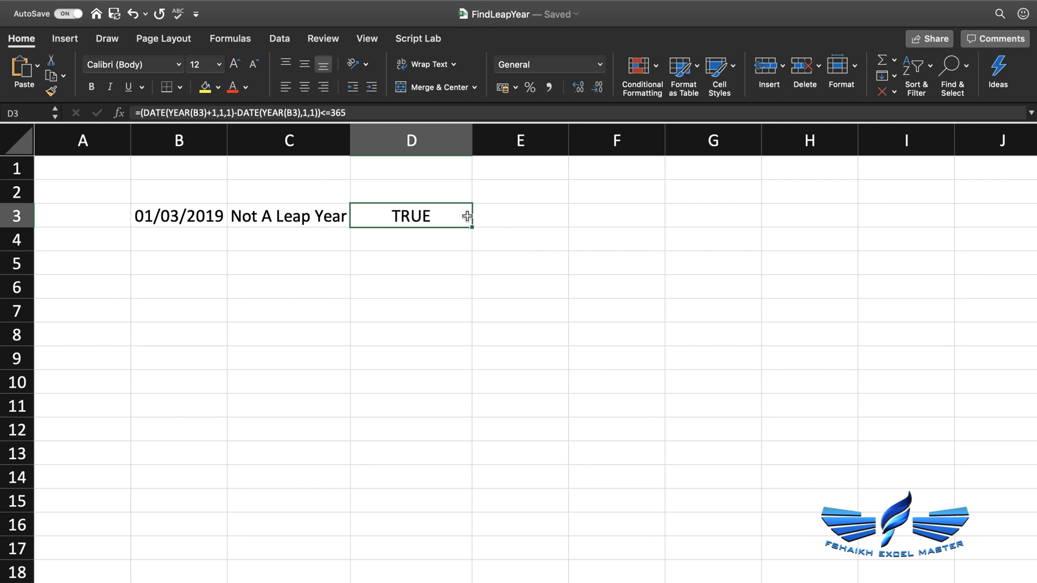
double_click(410, 215)
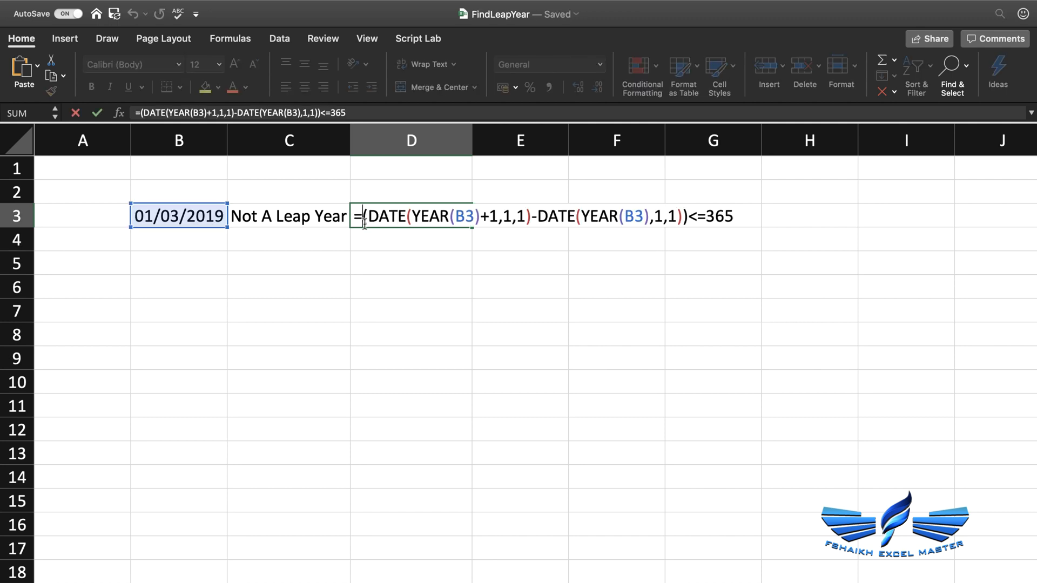
Wrap D3 as =IF((...)<=365,"Not A Leap Year","Leap Year"), not yet committed.
type("if(")
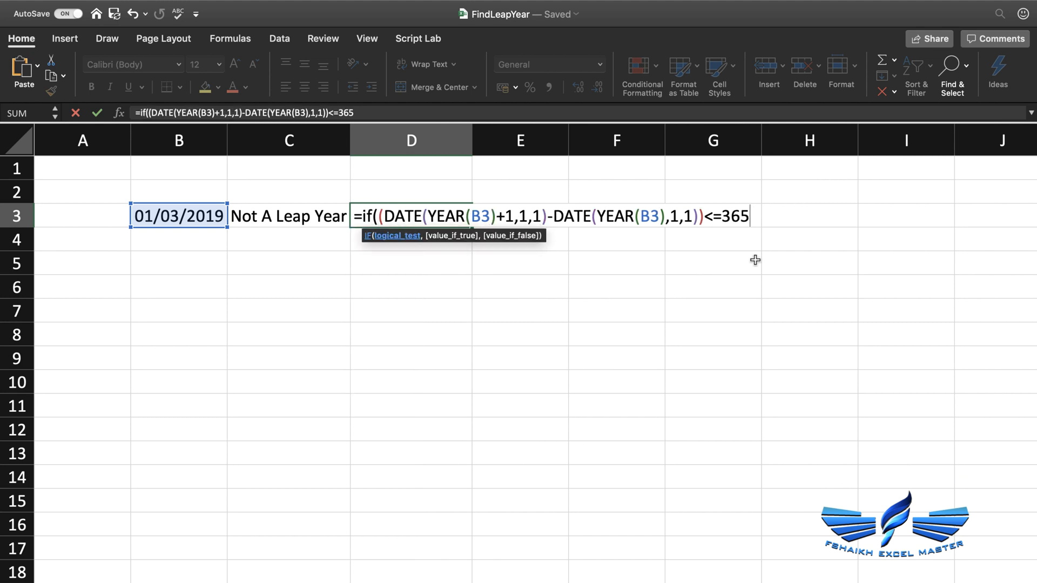
type(",\"")
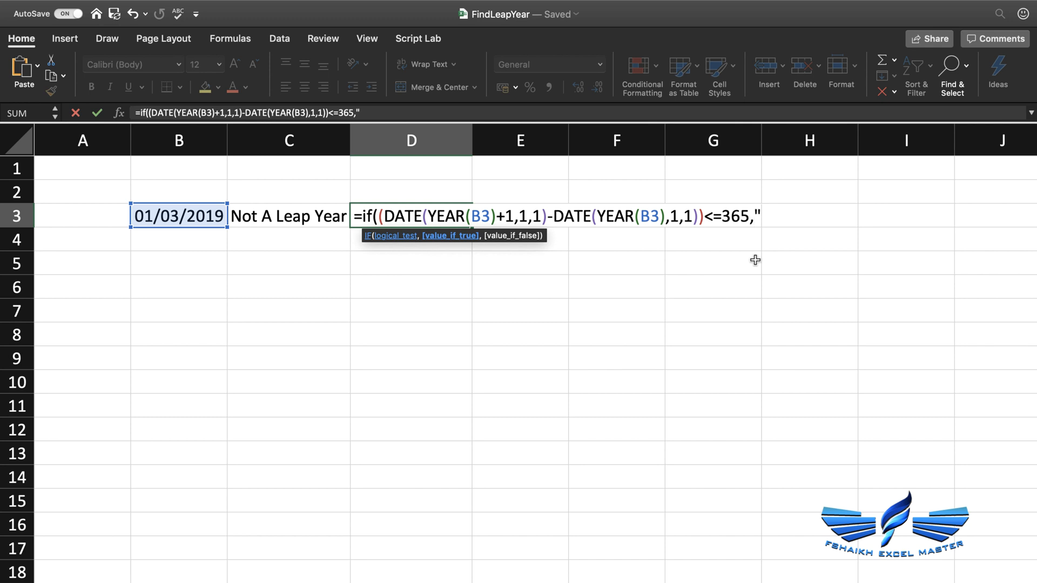
type("Not A Leap year")
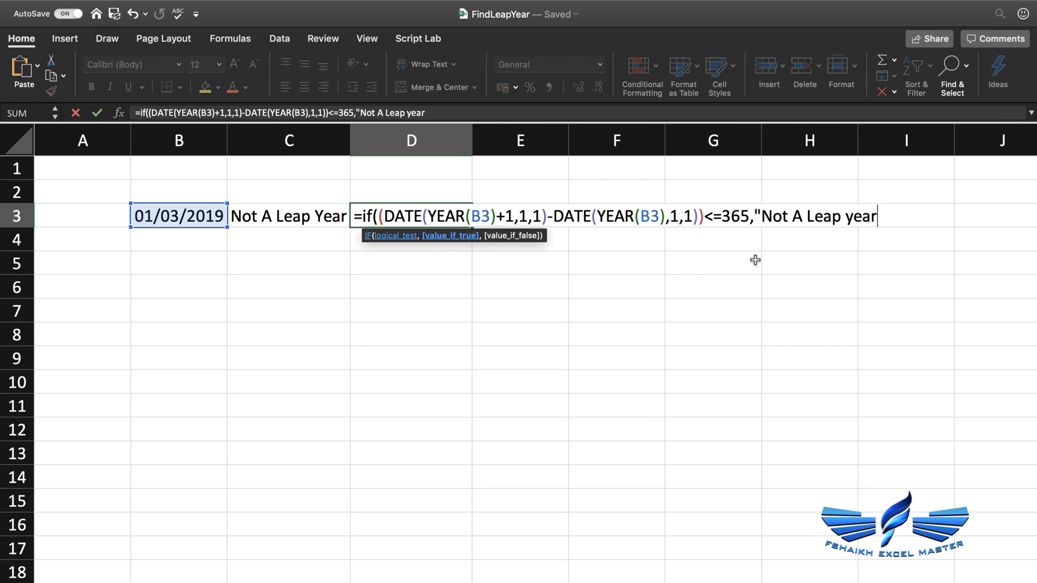
type("\",\"Leap Year")
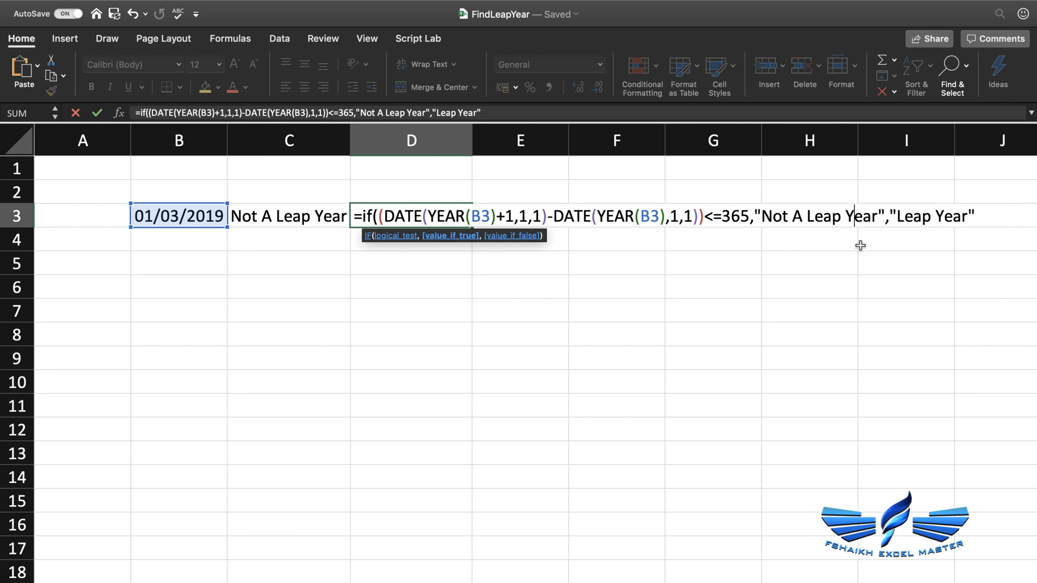
type(")")
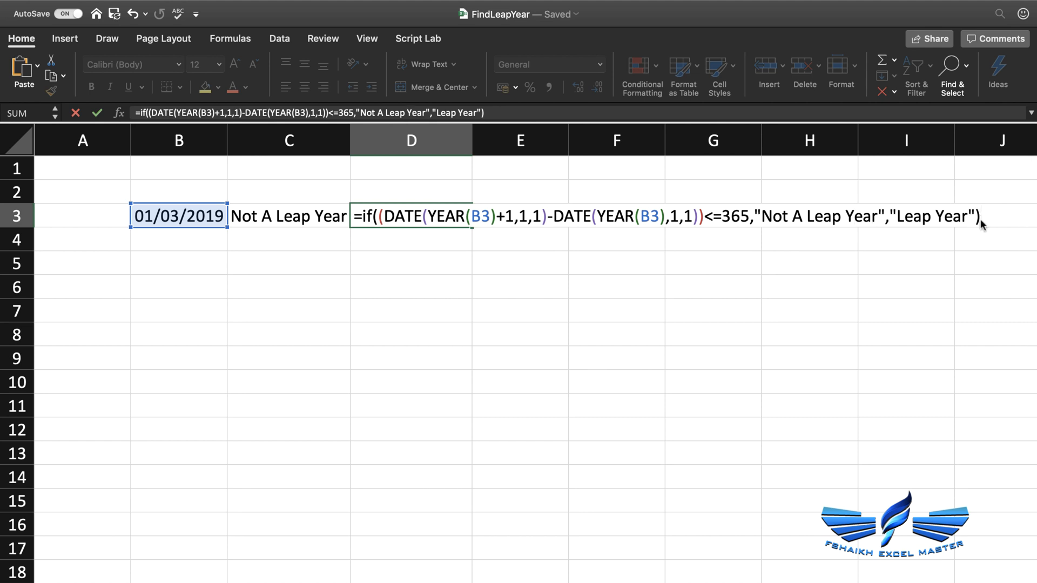